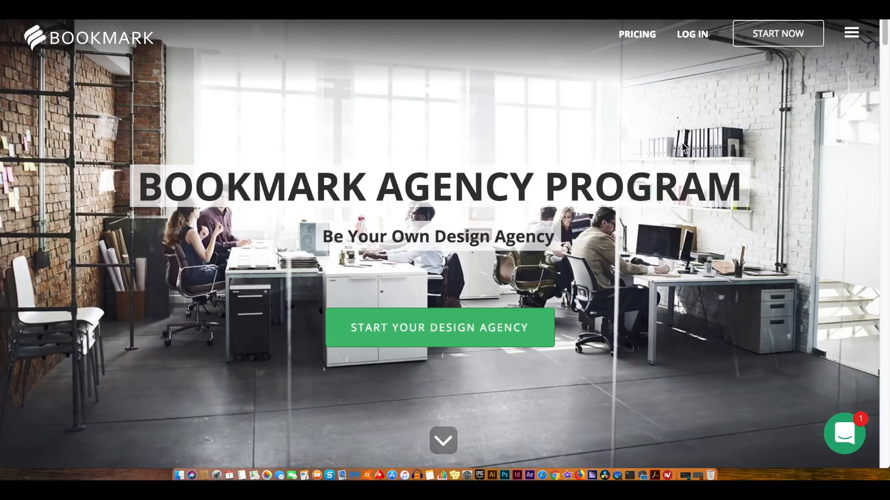
pyautogui.moveTo(881, 57)
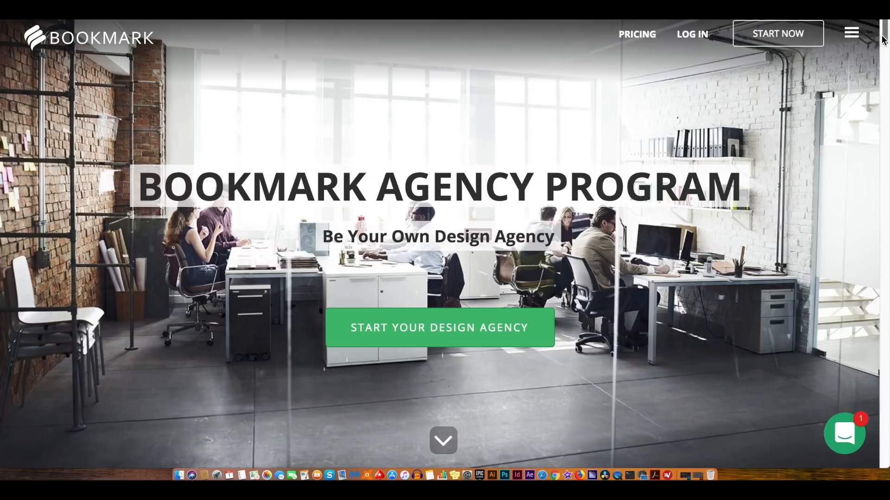
# Scroll down the dashboard and flip through the sample coffee shop website previews.
pyautogui.scroll(-3)
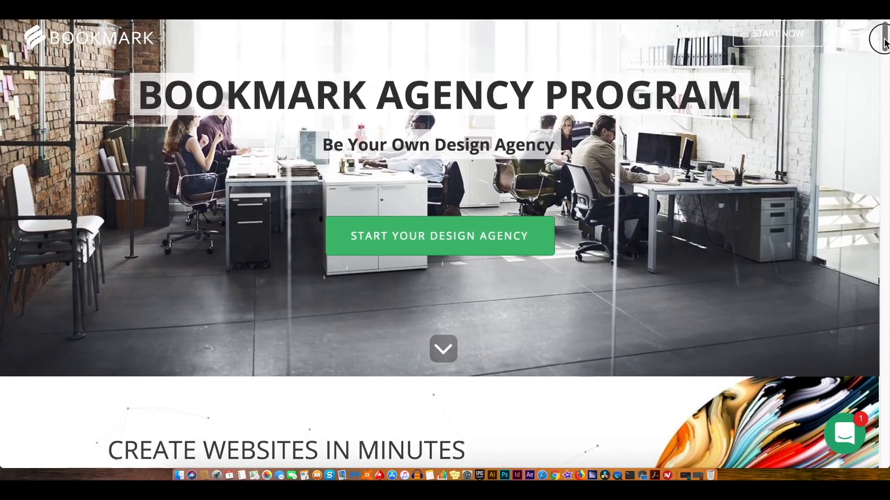
pyautogui.scroll(-3)
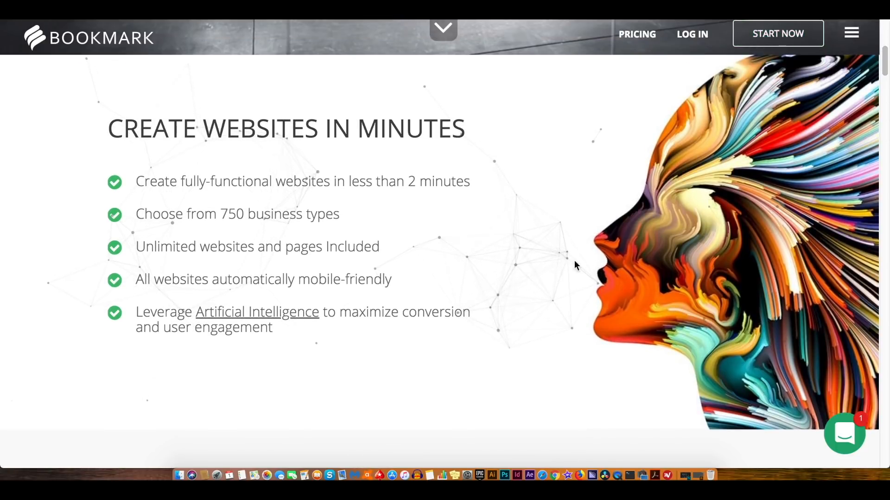
pyautogui.moveTo(502, 198)
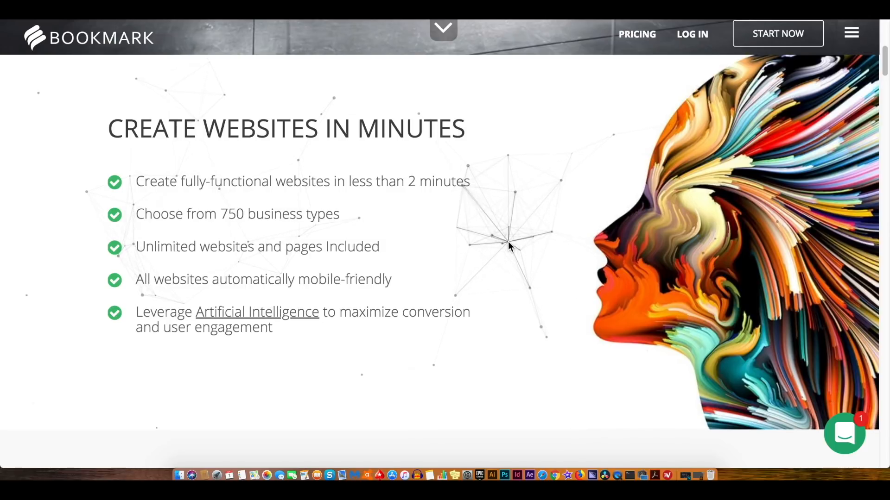
pyautogui.scroll(-3)
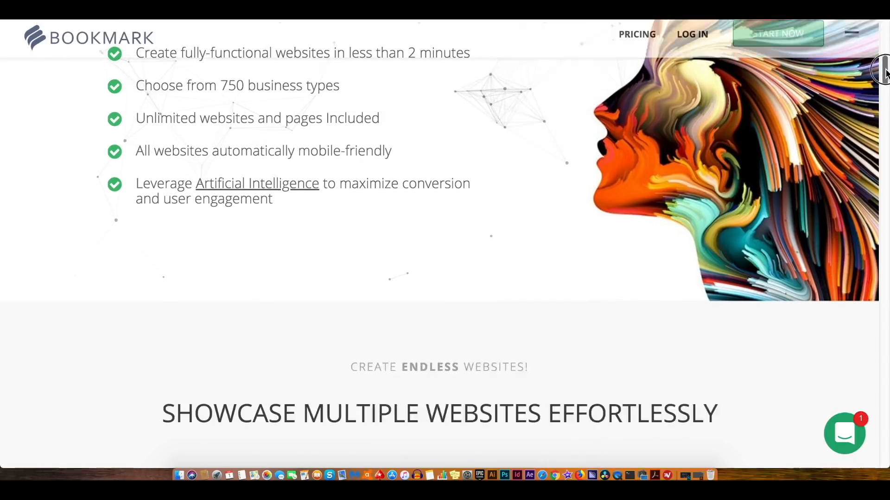
pyautogui.scroll(-3)
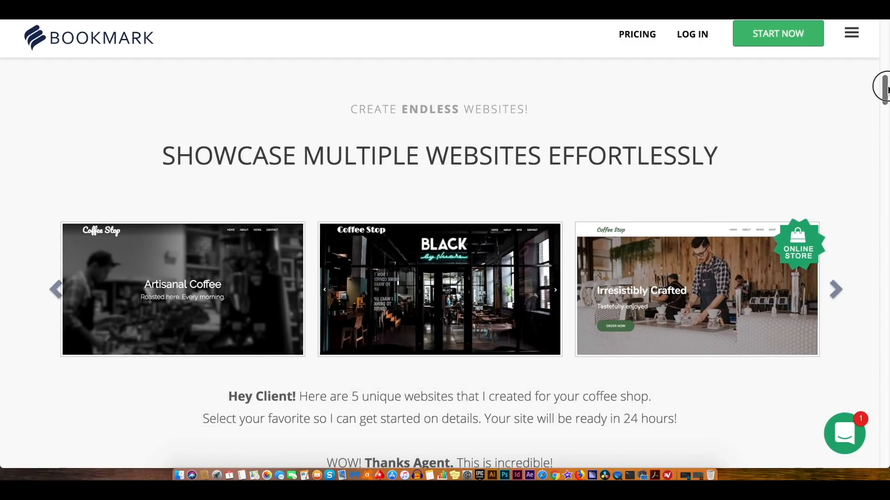
pyautogui.scroll(-3)
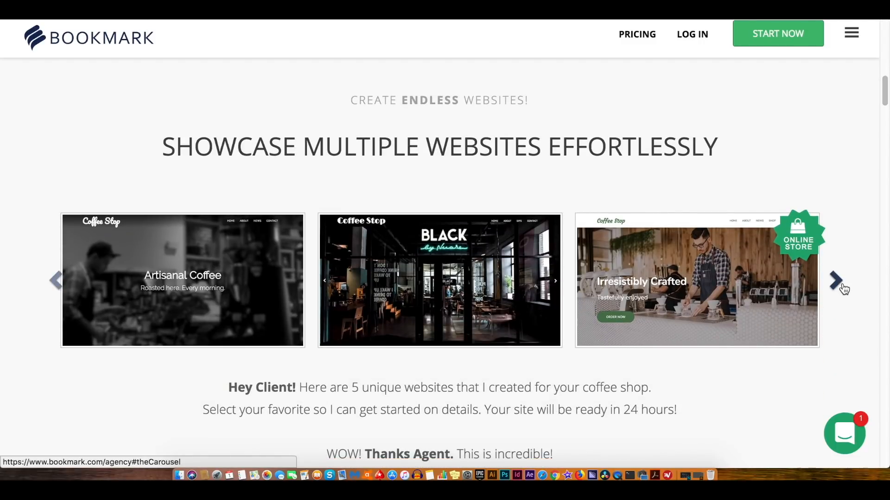
pyautogui.click(836, 280)
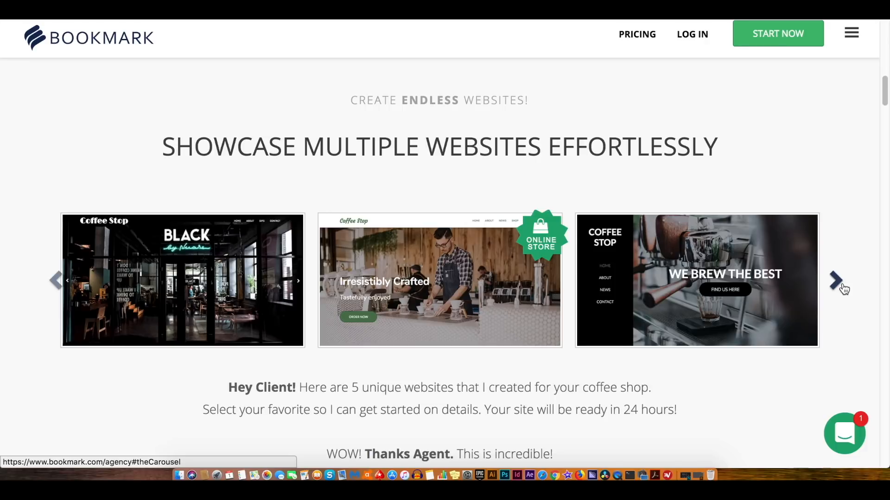
pyautogui.click(834, 282)
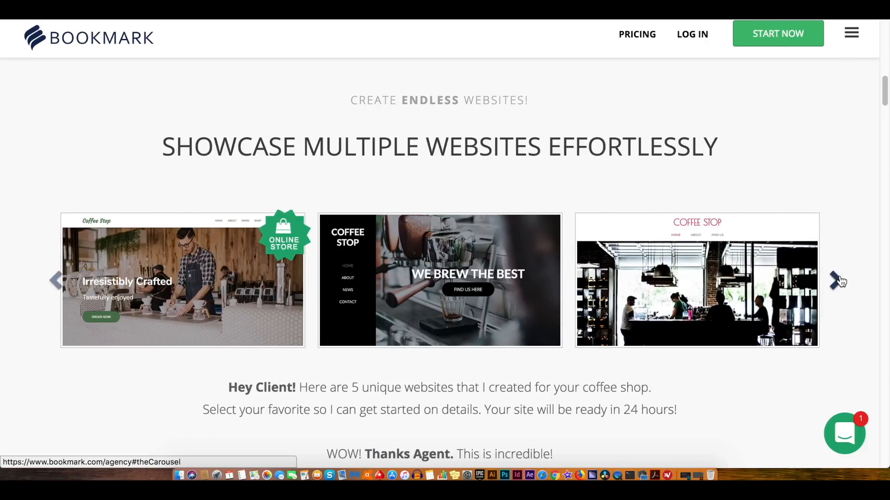
pyautogui.click(835, 280)
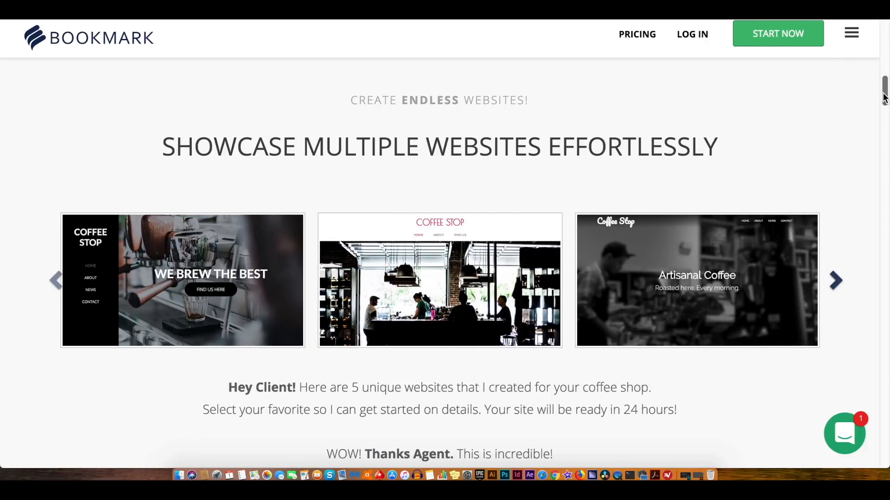
pyautogui.scroll(-3)
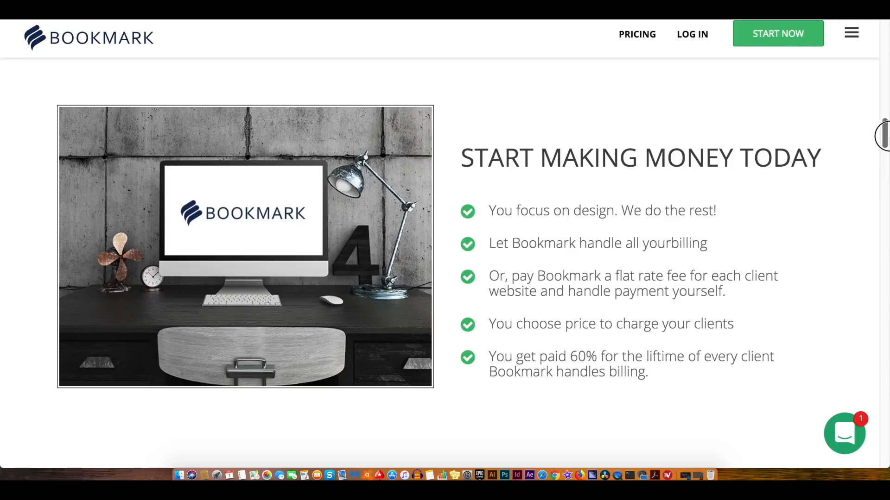
pyautogui.scroll(-3)
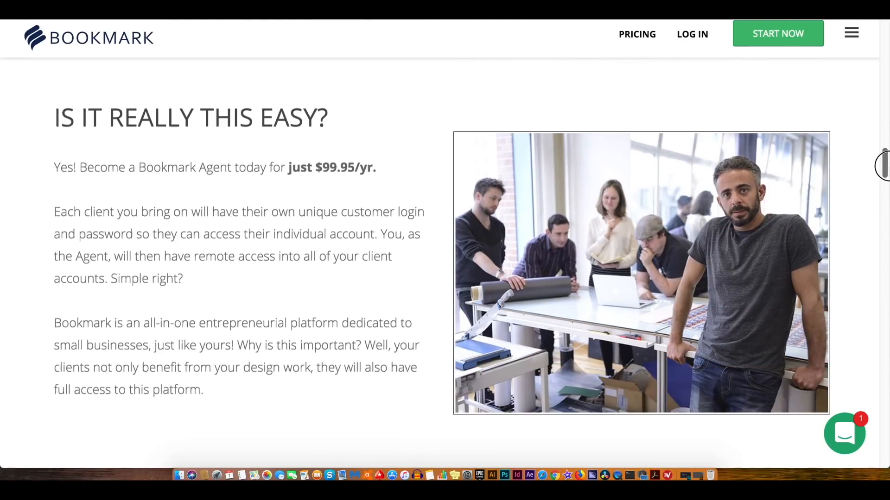
pyautogui.scroll(-3)
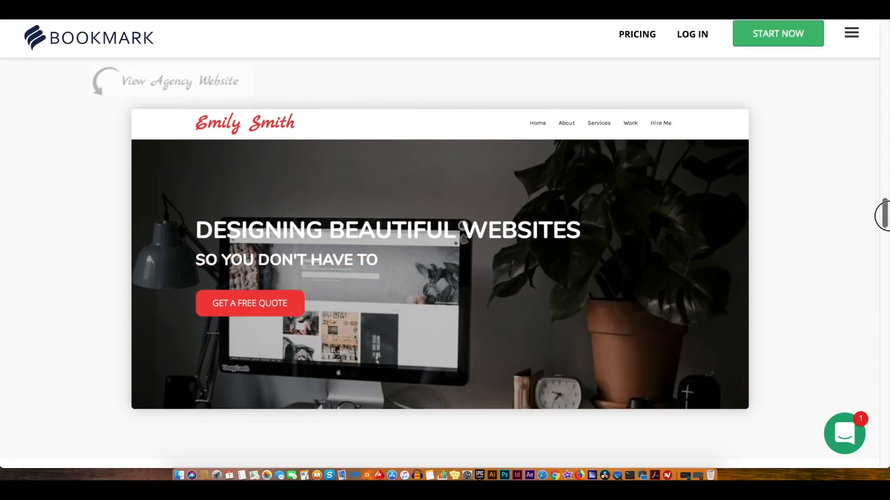
# Scroll on through the remaining dashboard content to the bottom.
pyautogui.scroll(-3)
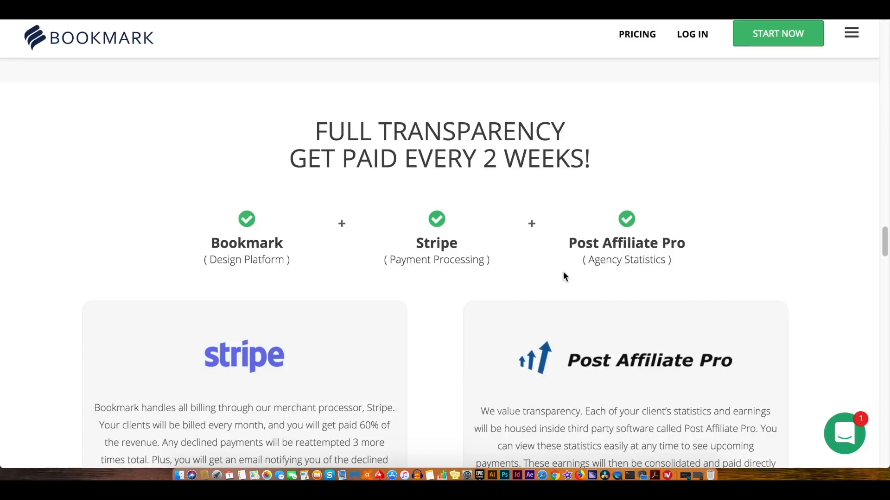
pyautogui.moveTo(435, 301)
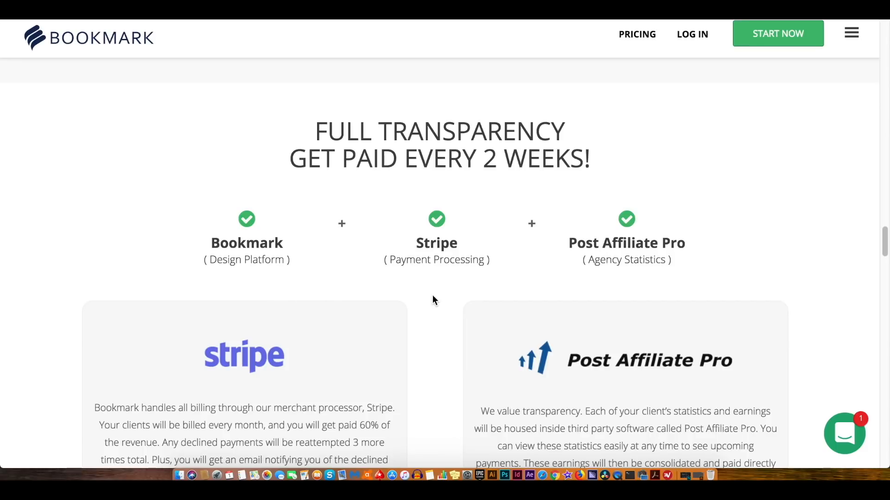
pyautogui.moveTo(881, 260)
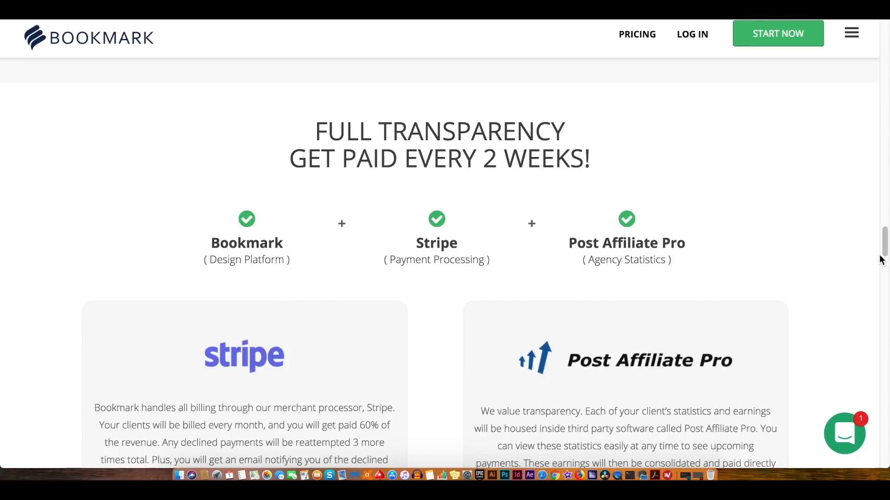
pyautogui.scroll(-3)
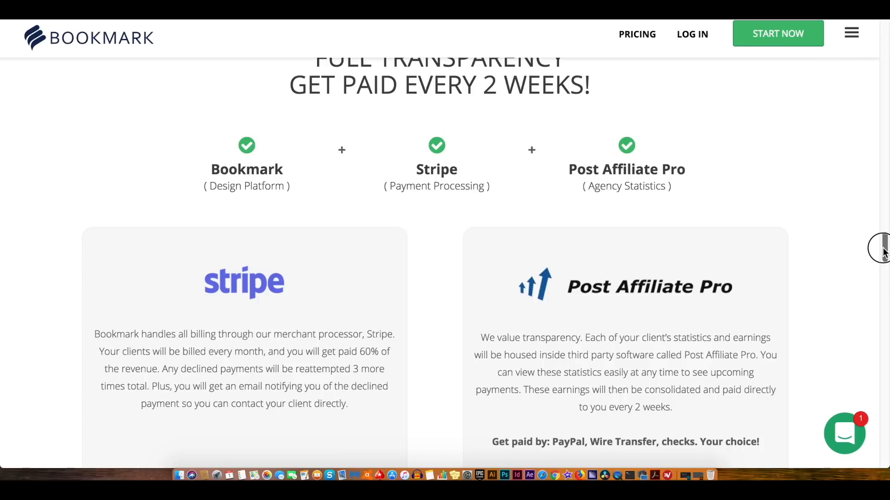
pyautogui.scroll(-3)
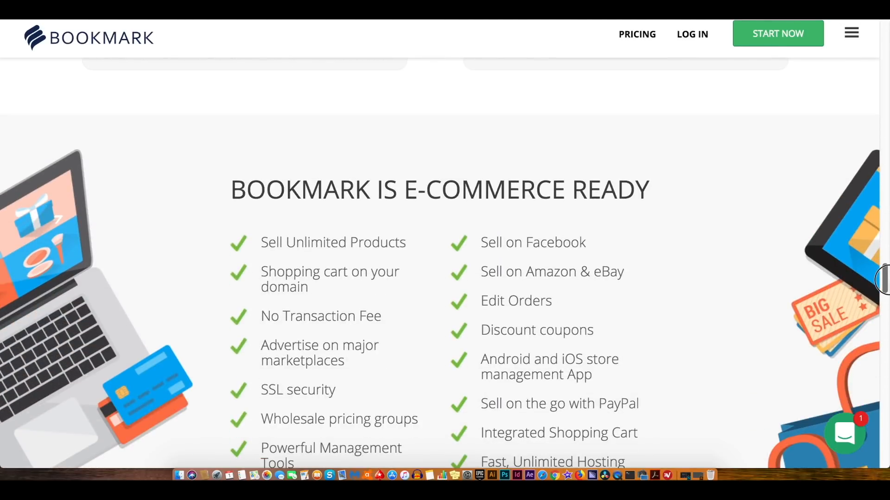
pyautogui.scroll(-3)
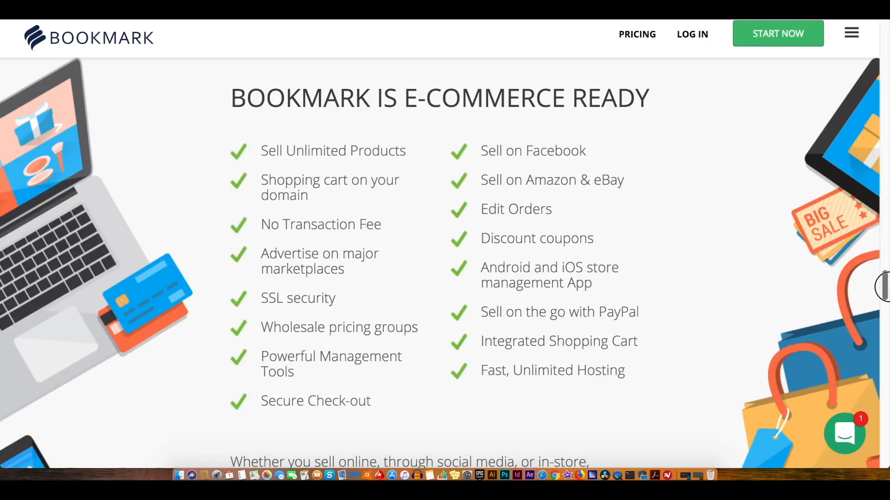
pyautogui.scroll(-3)
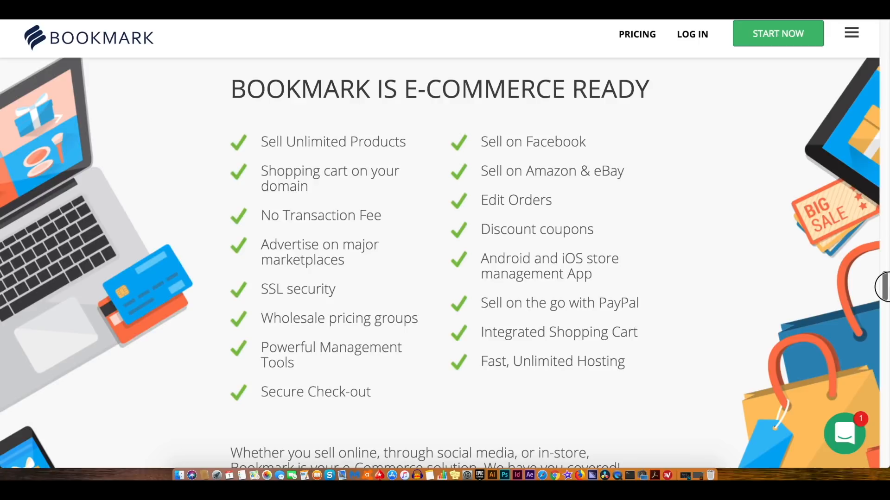
pyautogui.scroll(-3)
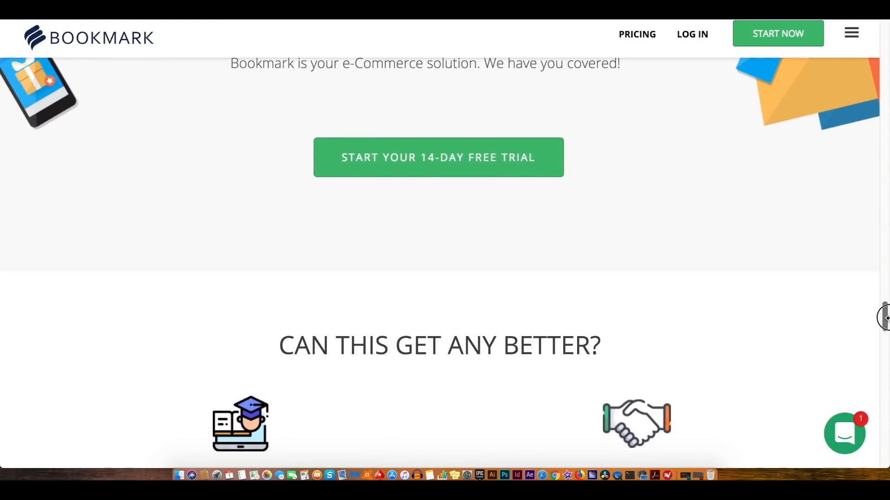
pyautogui.moveTo(572, 180)
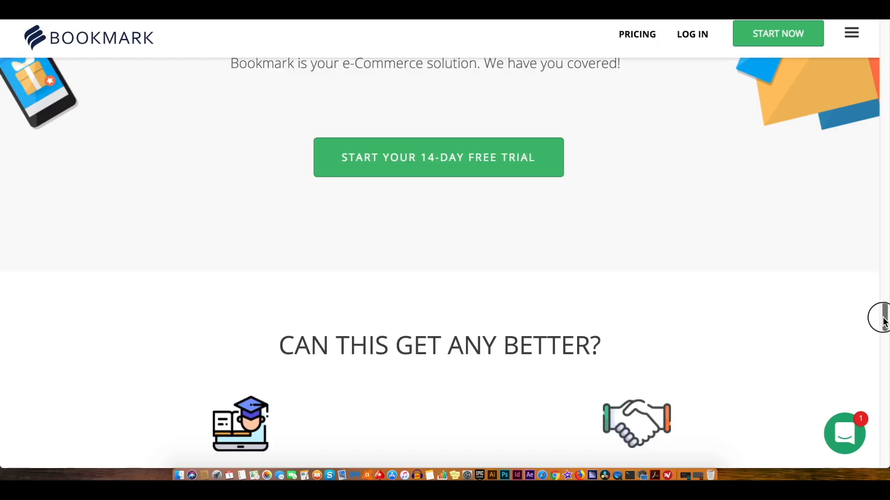
pyautogui.scroll(-3)
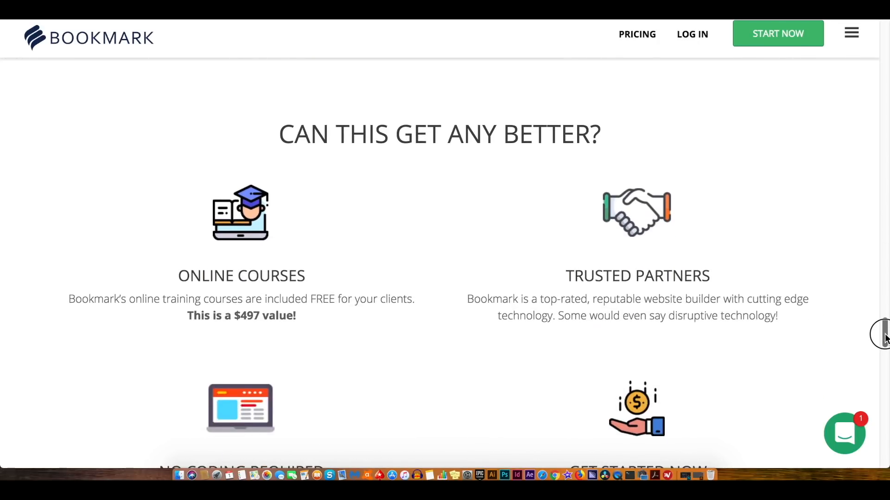
pyautogui.scroll(-3)
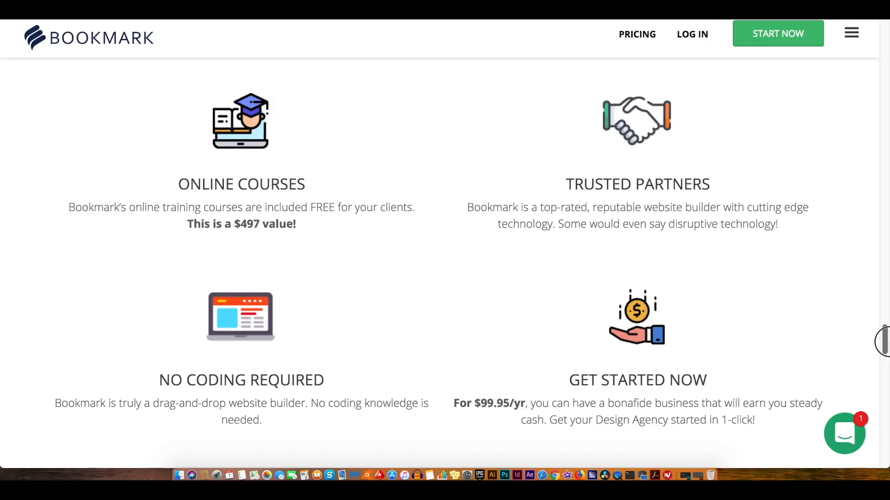
pyautogui.scroll(-3)
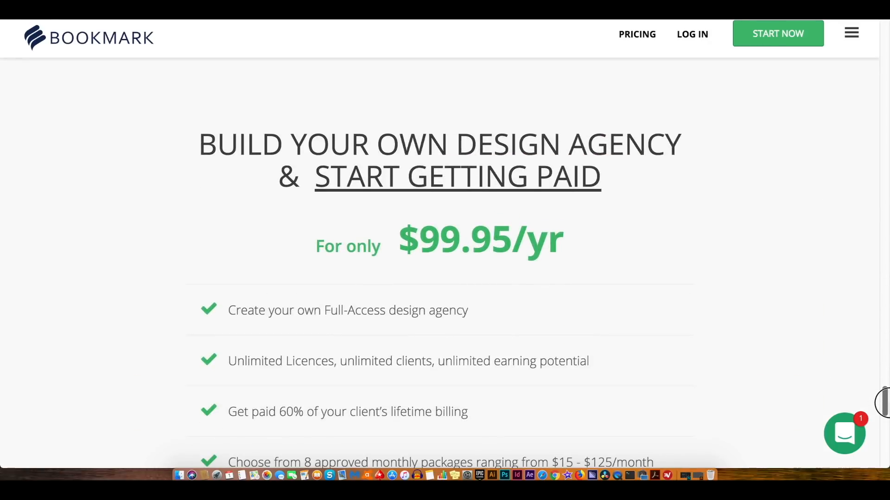
pyautogui.scroll(-3)
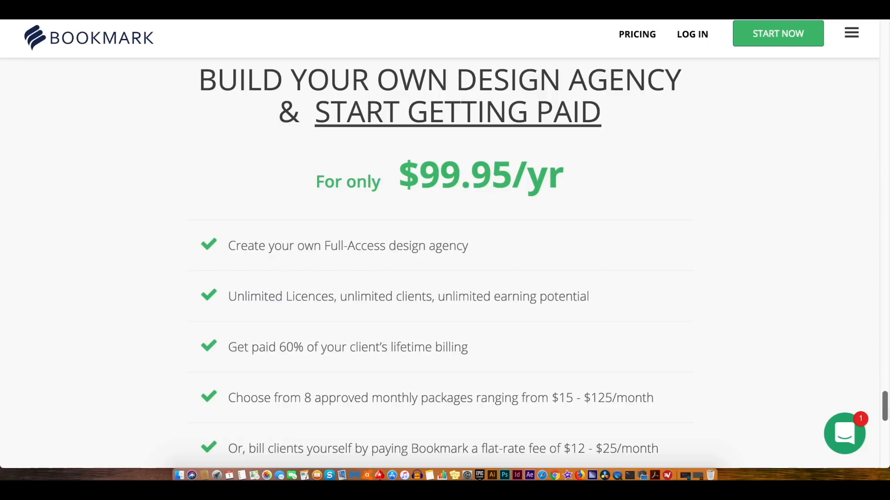
pyautogui.scroll(-3)
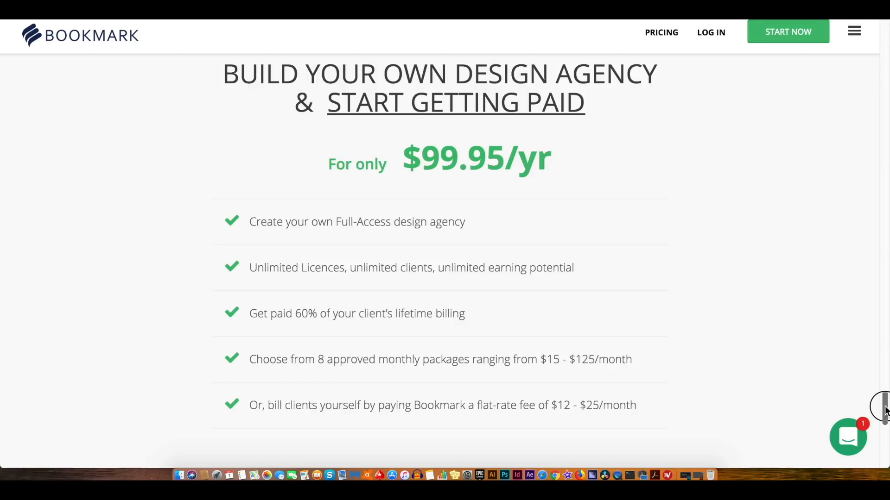
pyautogui.scroll(-3)
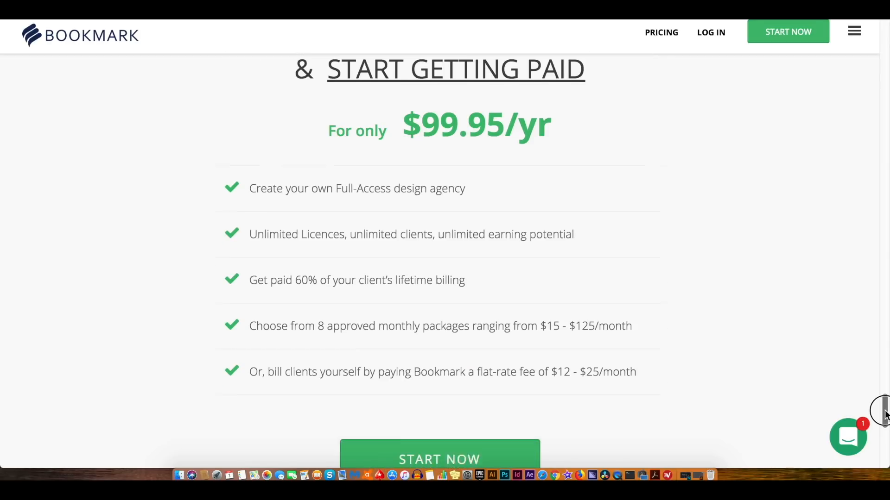
pyautogui.scroll(-3)
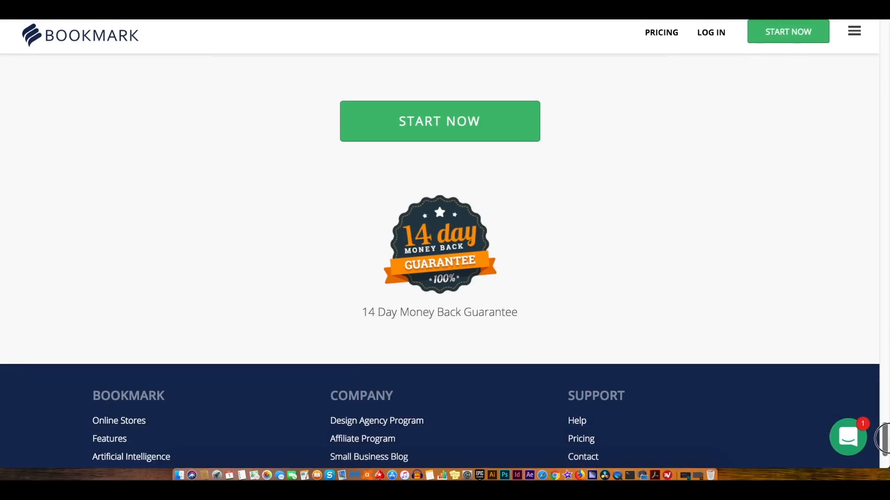
# Switch to the Your Website list showing the Agency and Showcase #2 sites.
pyautogui.click(446, 257)
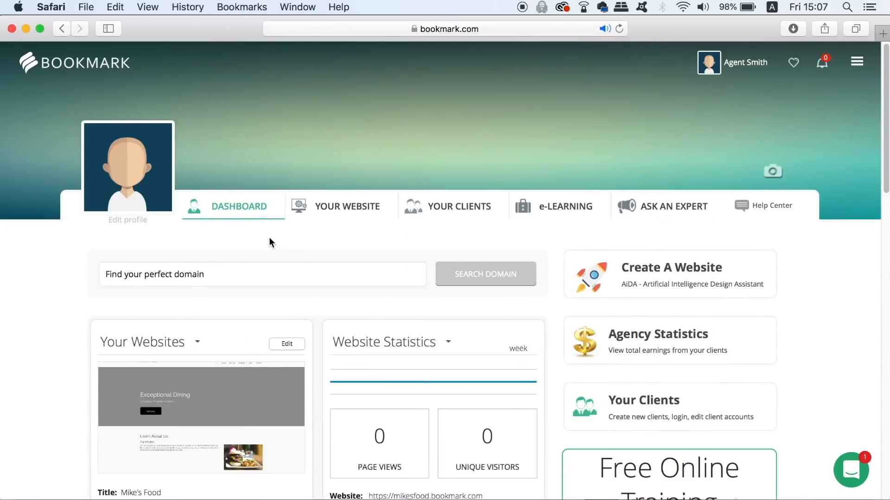
pyautogui.moveTo(174, 167)
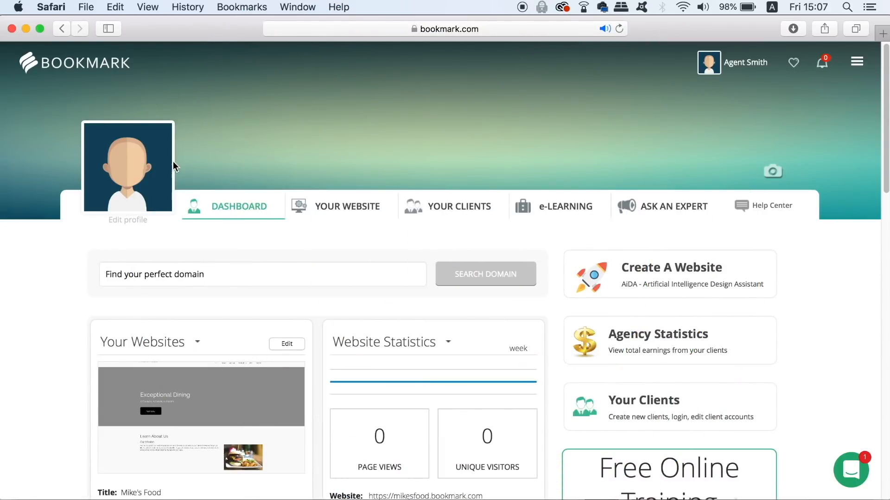
pyautogui.moveTo(354, 184)
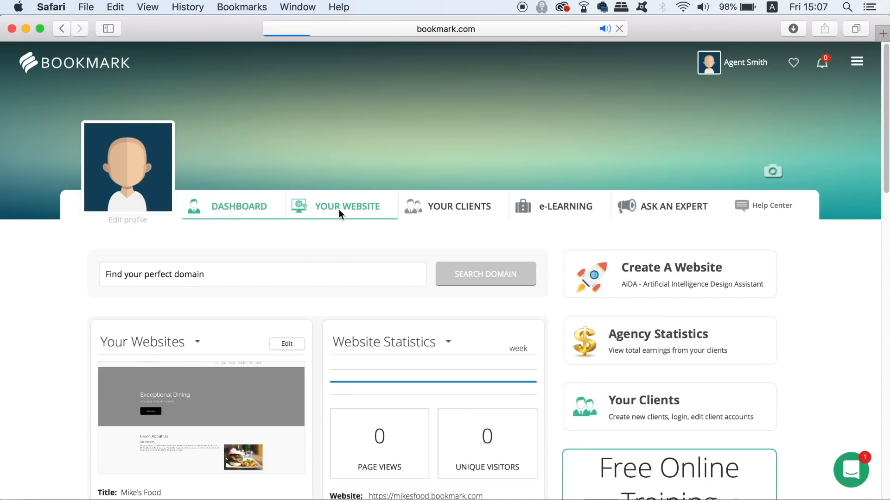
pyautogui.click(347, 206)
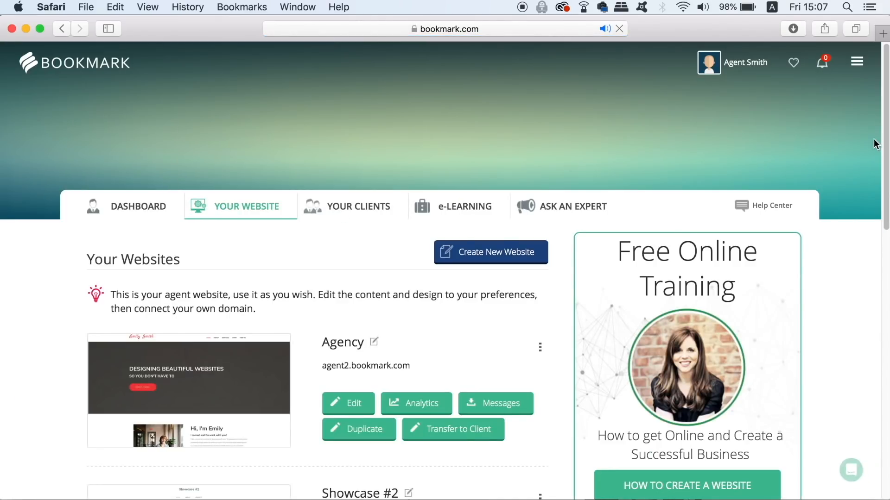
pyautogui.scroll(-3)
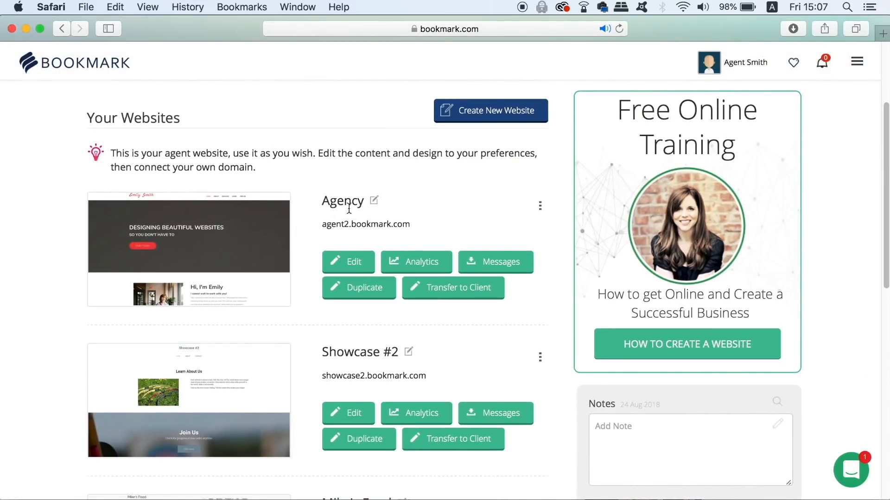
pyautogui.moveTo(181, 241)
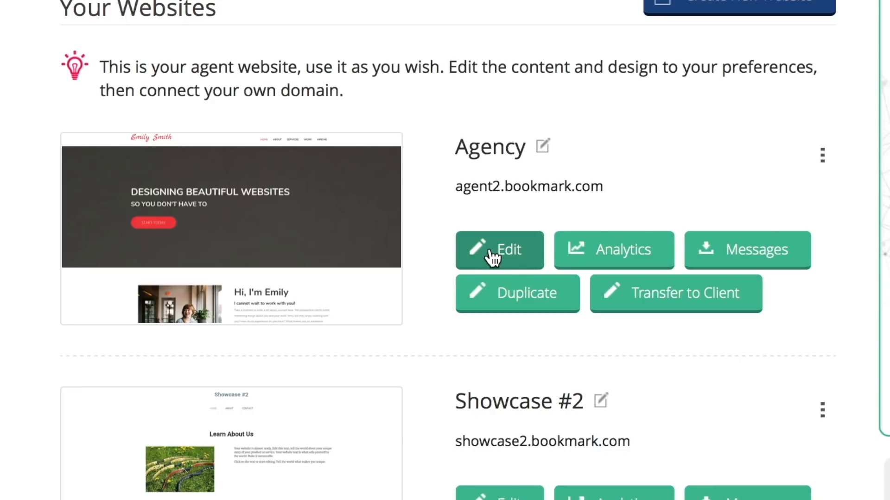
# Edit the Agency site in the builder and browse its sections, returning to the home section.
pyautogui.click(499, 251)
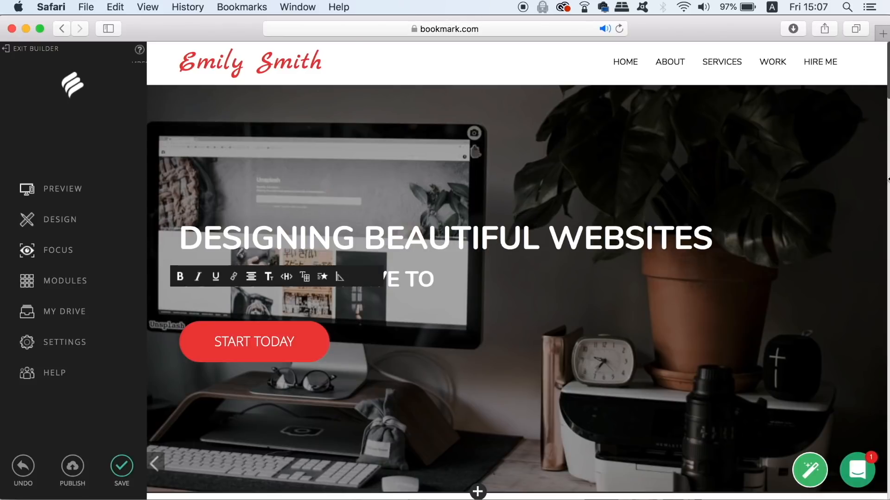
pyautogui.scroll(-3)
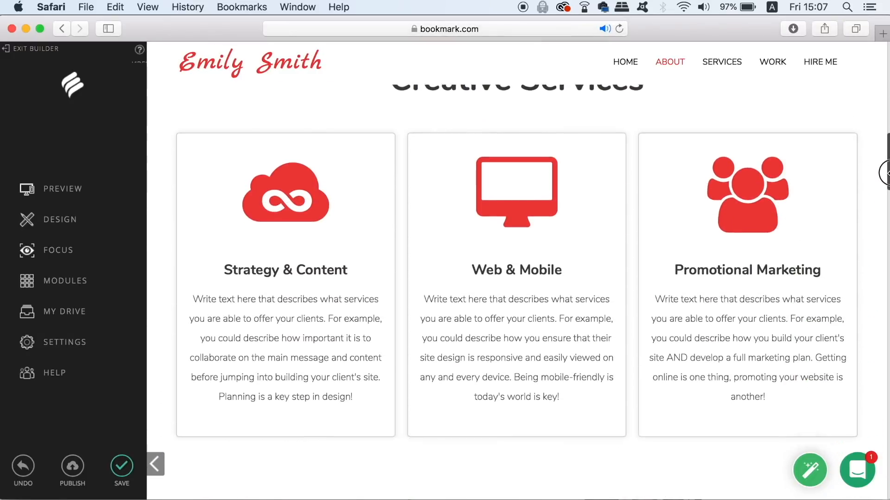
pyautogui.click(721, 61)
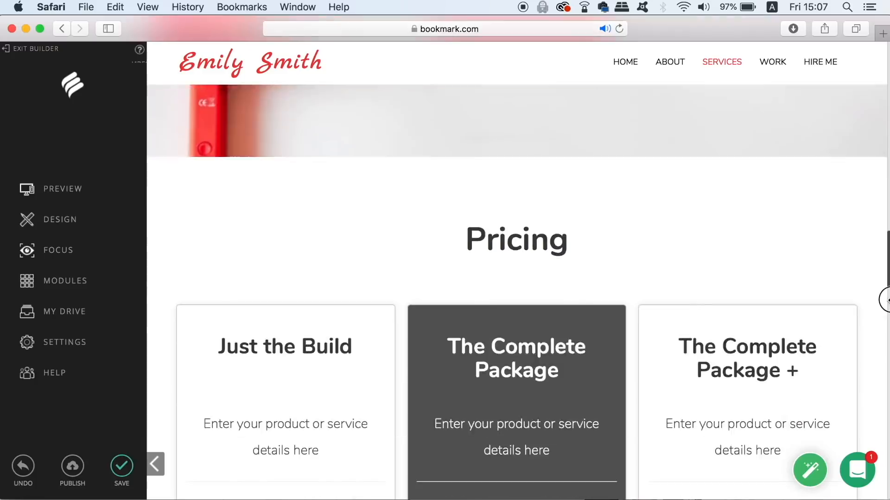
pyautogui.scroll(-3)
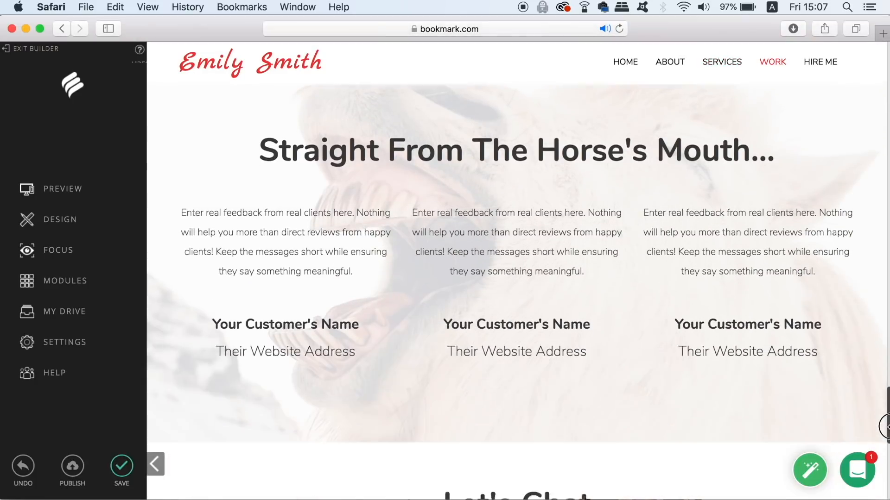
pyautogui.scroll(-3)
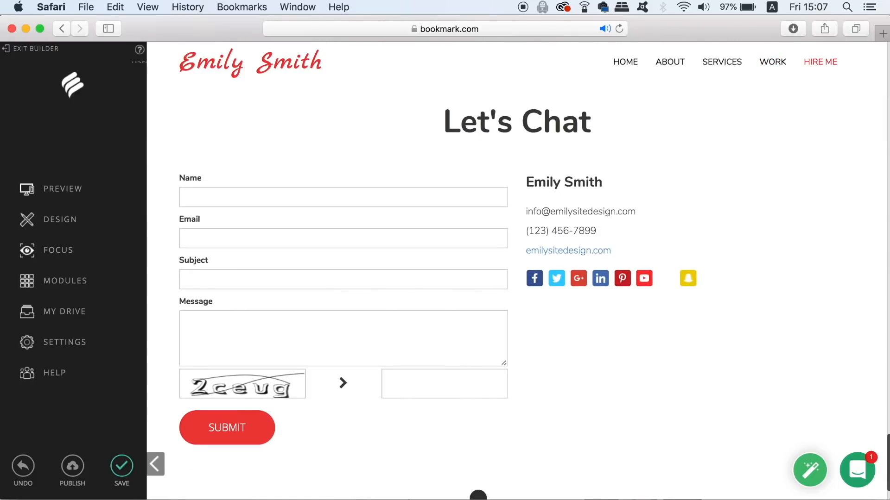
pyautogui.click(669, 61)
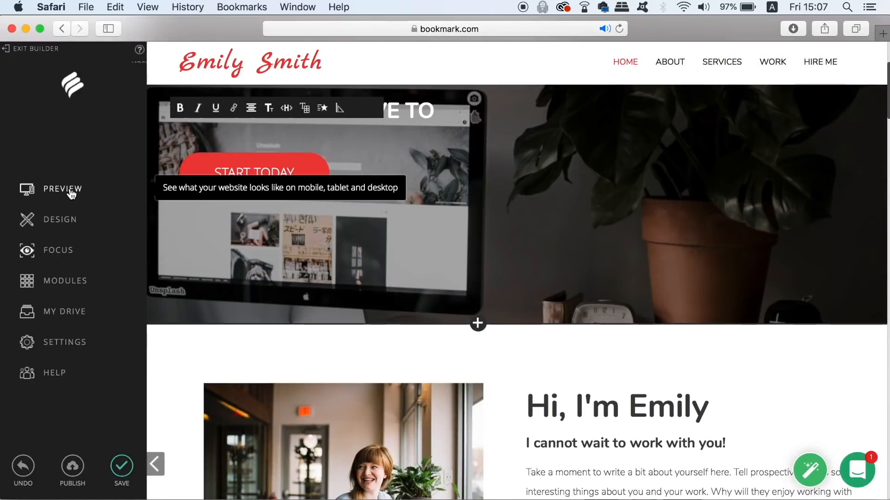
pyautogui.moveTo(51, 232)
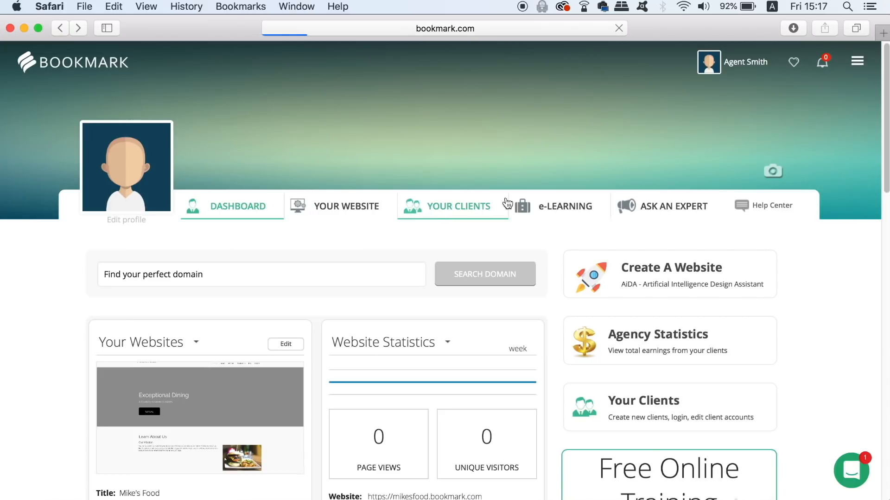
pyautogui.click(458, 206)
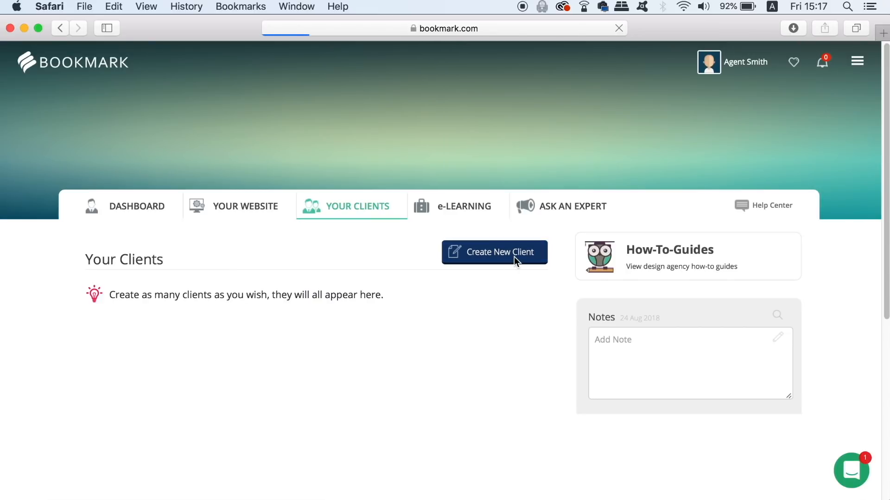
pyautogui.click(495, 252)
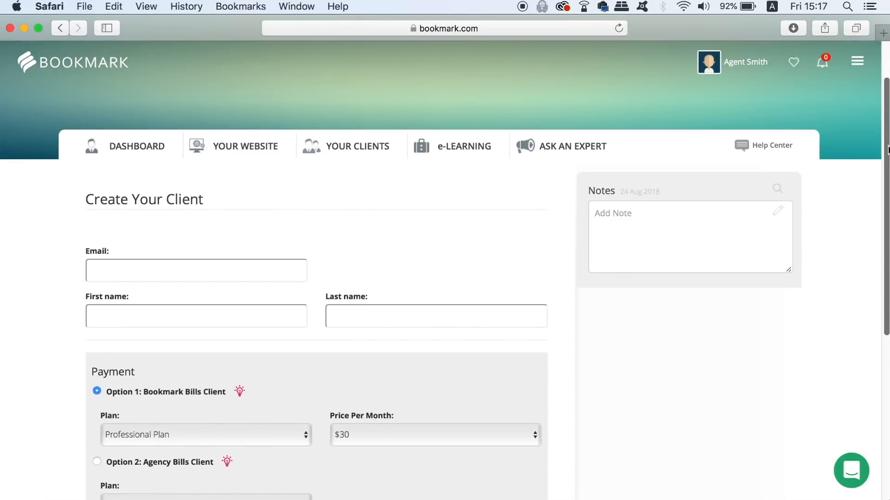
pyautogui.click(220, 271)
pyautogui.write('Johndoe@')
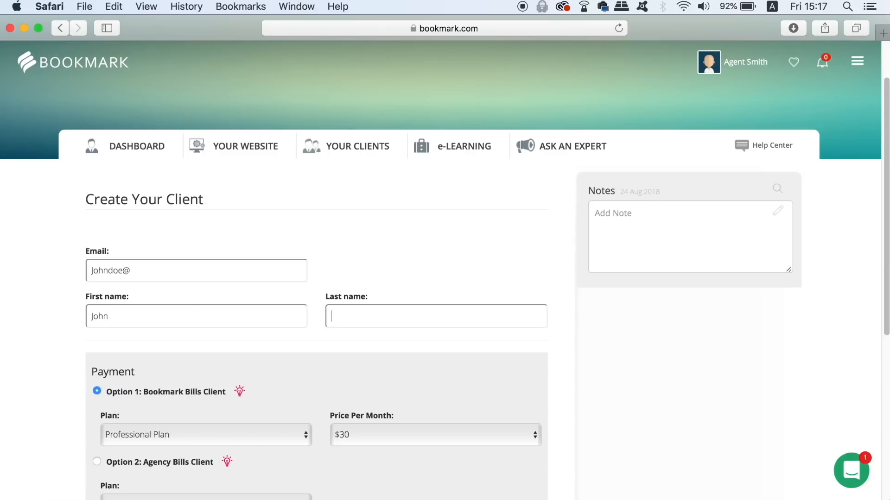
pyautogui.write('Doe')
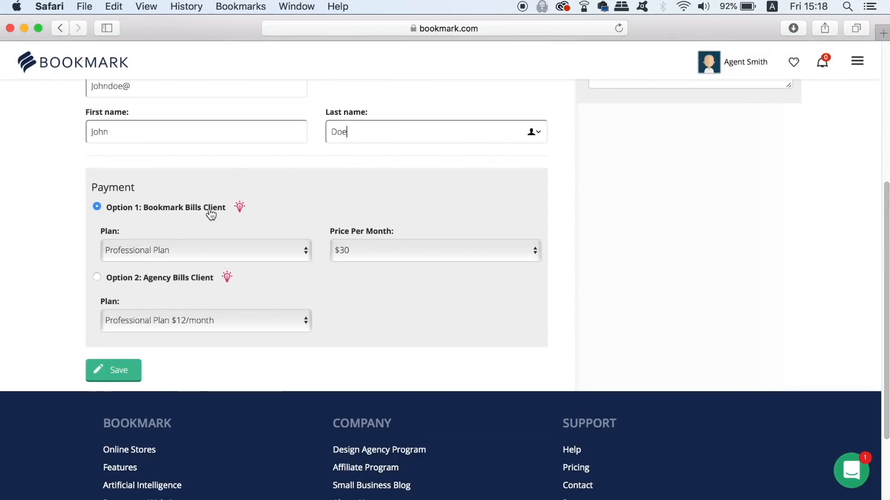
pyautogui.moveTo(157, 241)
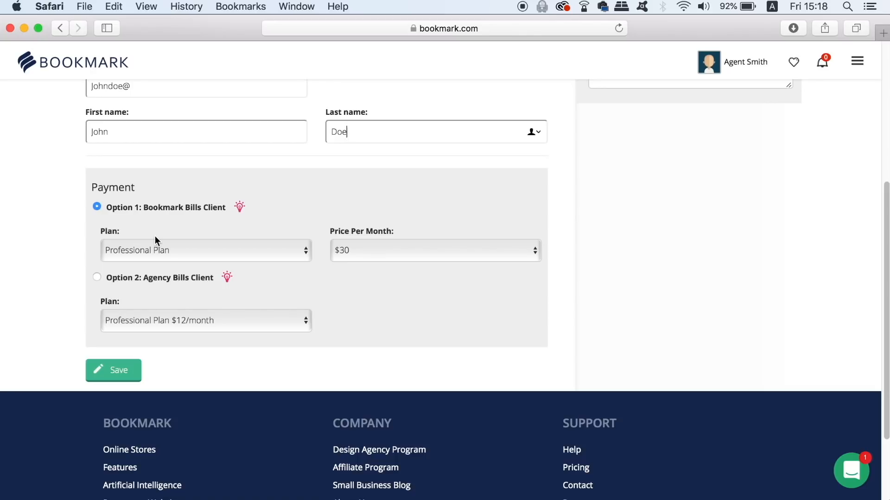
pyautogui.click(206, 250)
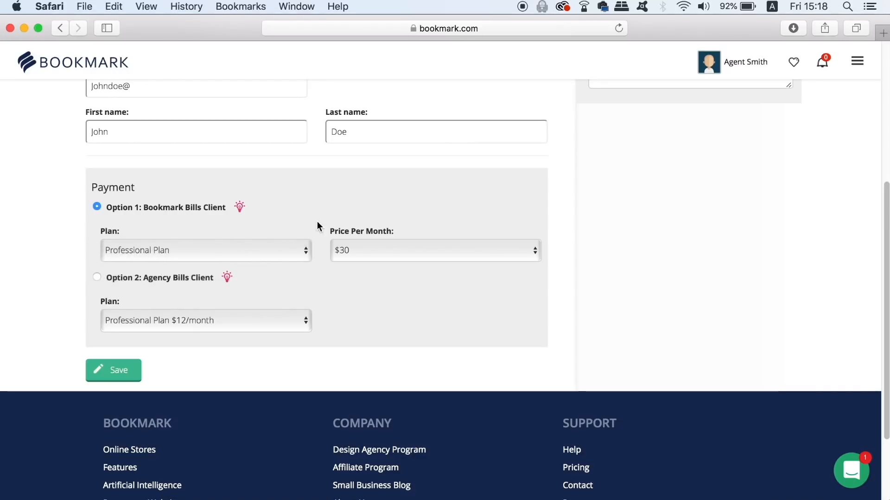
# Choose Option 2 Agency Bills Client, keeping the Professional Plan at $12/month, and save.
pyautogui.click(435, 250)
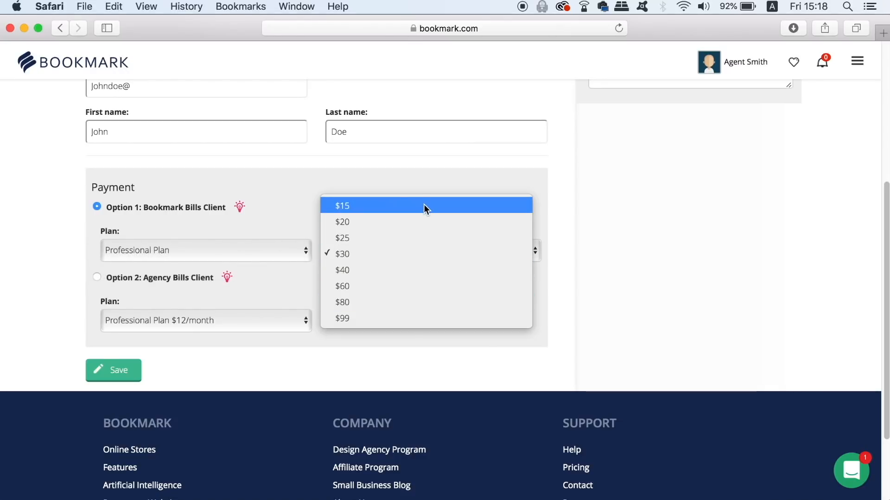
pyautogui.moveTo(343, 222)
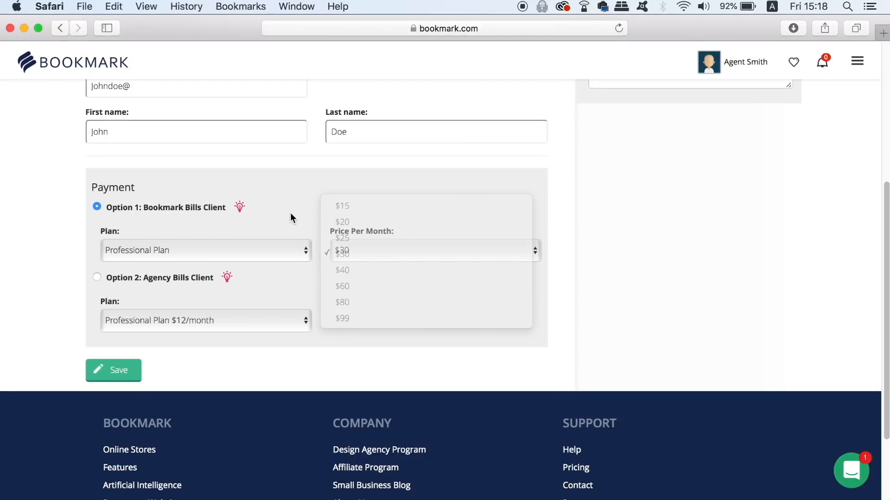
pyautogui.click(342, 251)
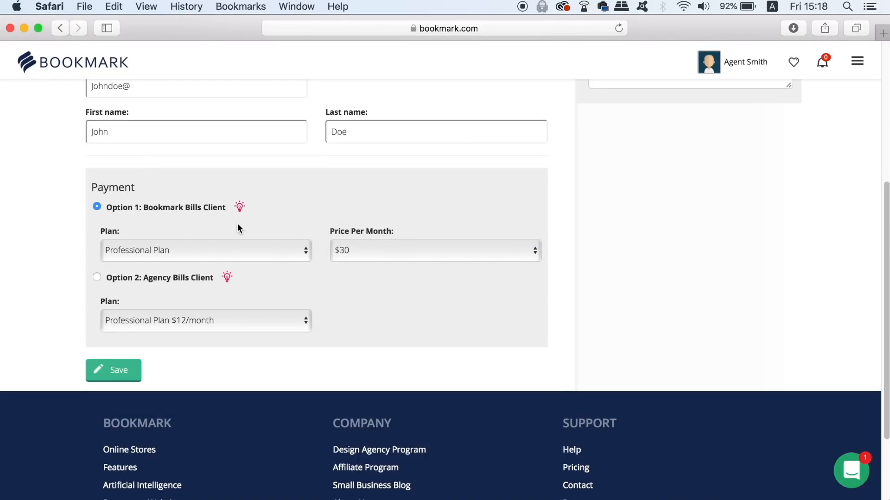
pyautogui.moveTo(100, 282)
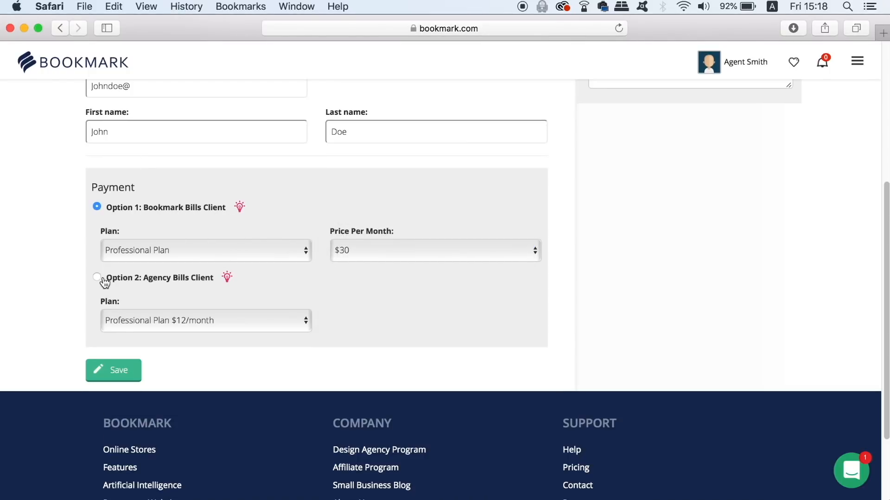
pyautogui.click(206, 320)
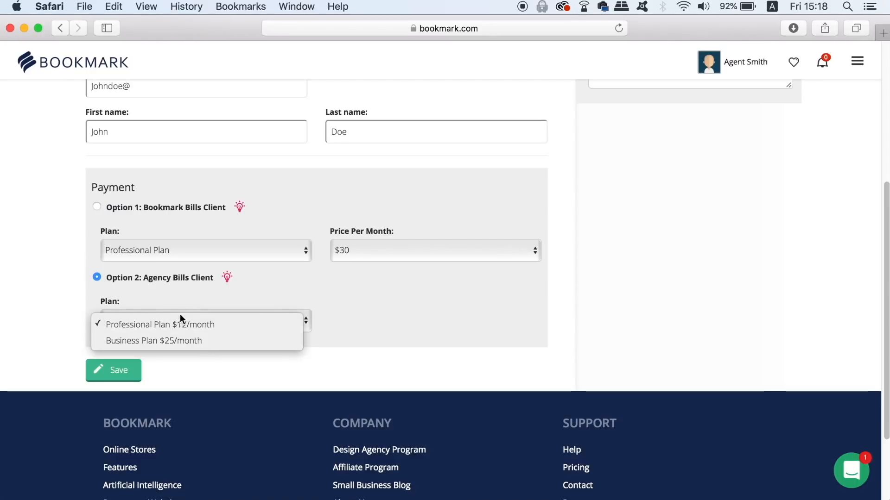
pyautogui.moveTo(223, 347)
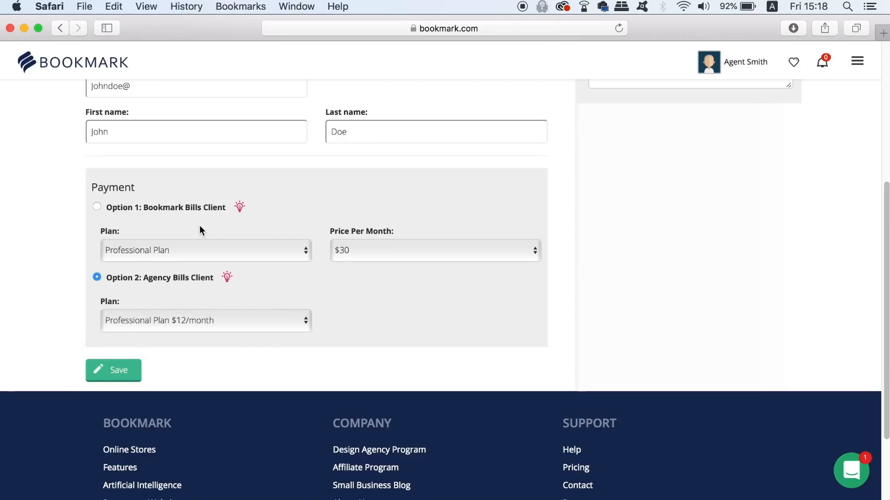
pyautogui.click(436, 251)
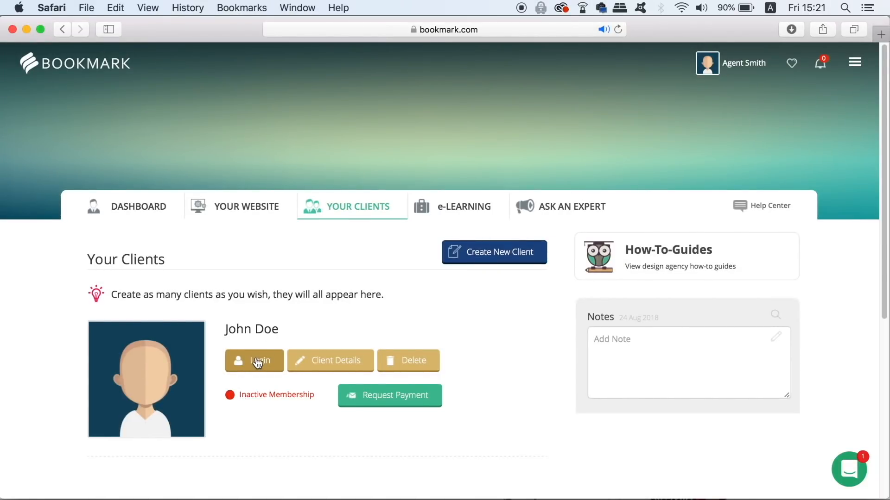
# Log in as John Doe from the client list and scroll his empty dashboard.
pyautogui.click(257, 360)
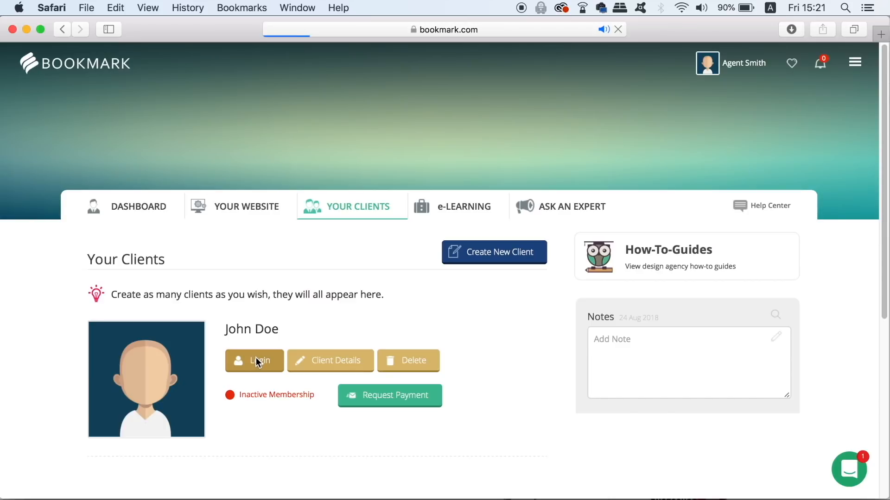
pyautogui.click(254, 361)
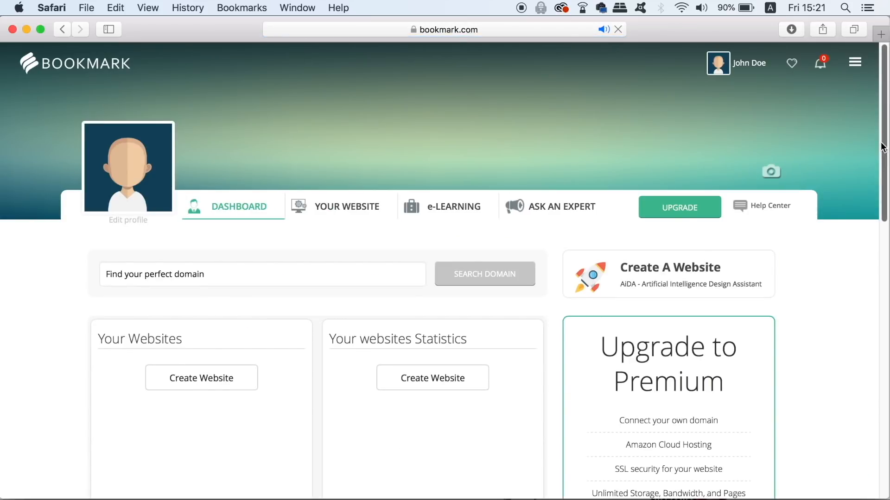
pyautogui.scroll(-3)
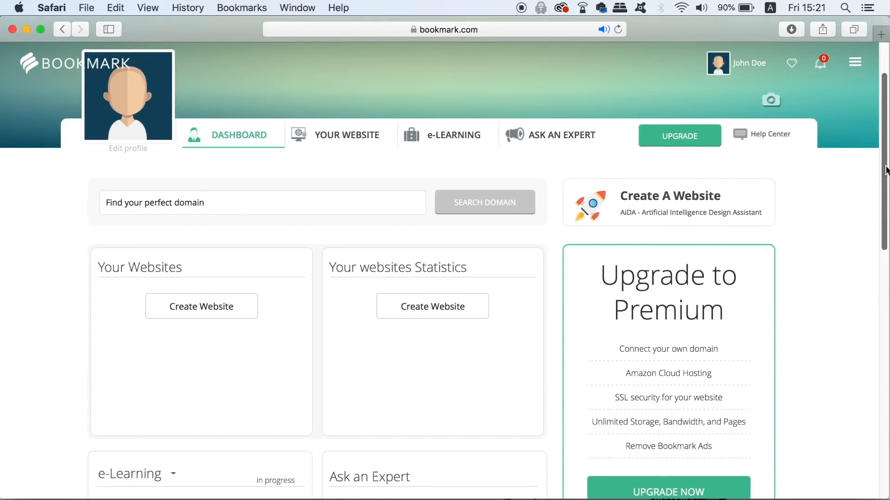
pyautogui.scroll(-3)
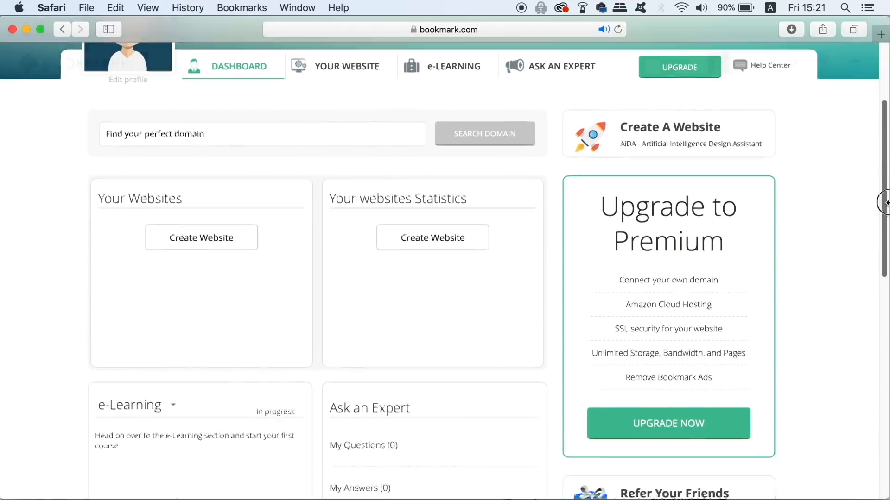
pyautogui.scroll(-3)
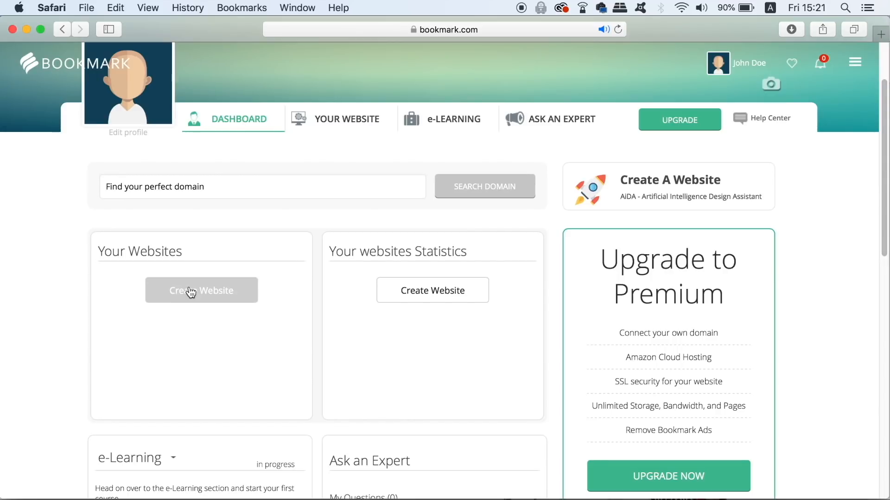
# Start an AiDA site for John Doe as a Graphic Design Portfolio named JohnDoeGraphics.
pyautogui.click(201, 290)
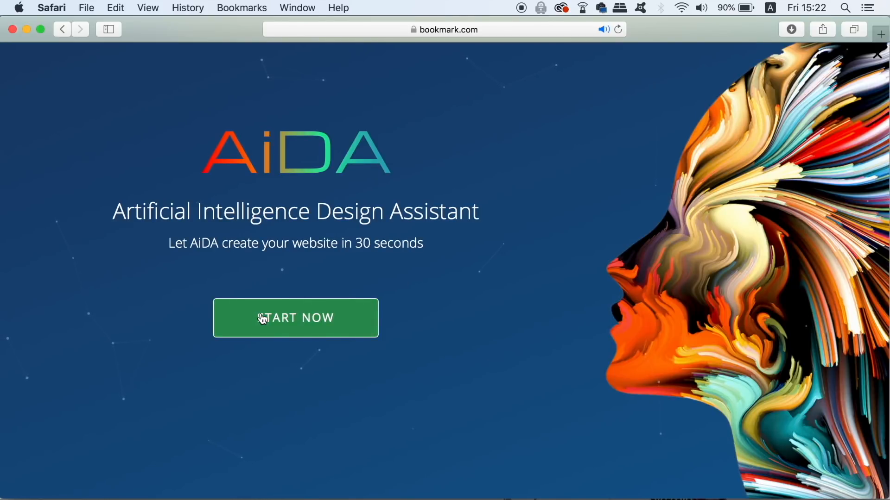
pyautogui.click(295, 318)
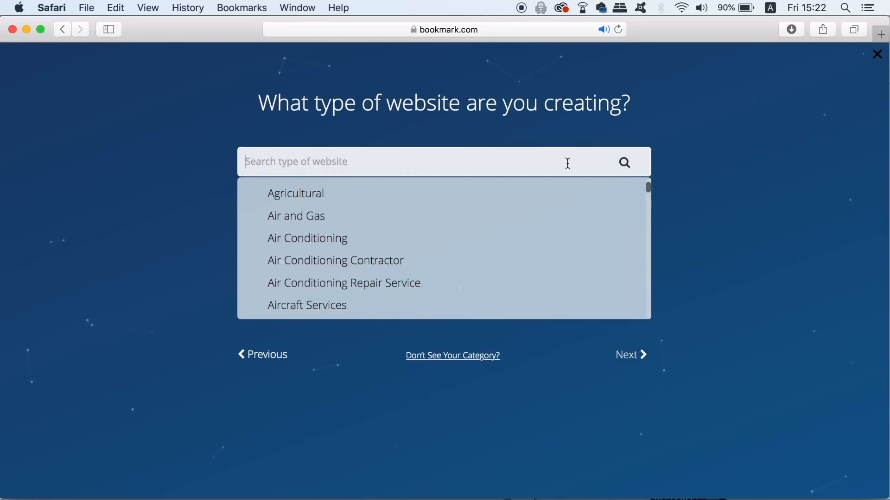
pyautogui.write('graphic')
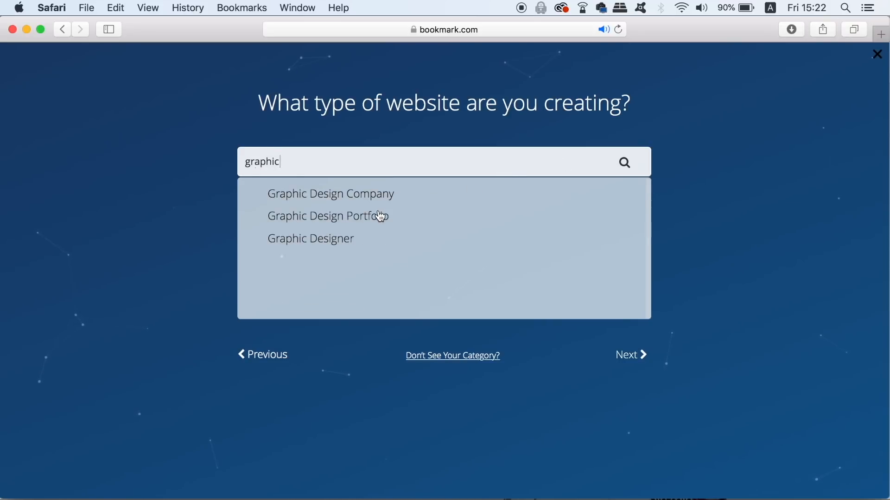
pyautogui.click(328, 216)
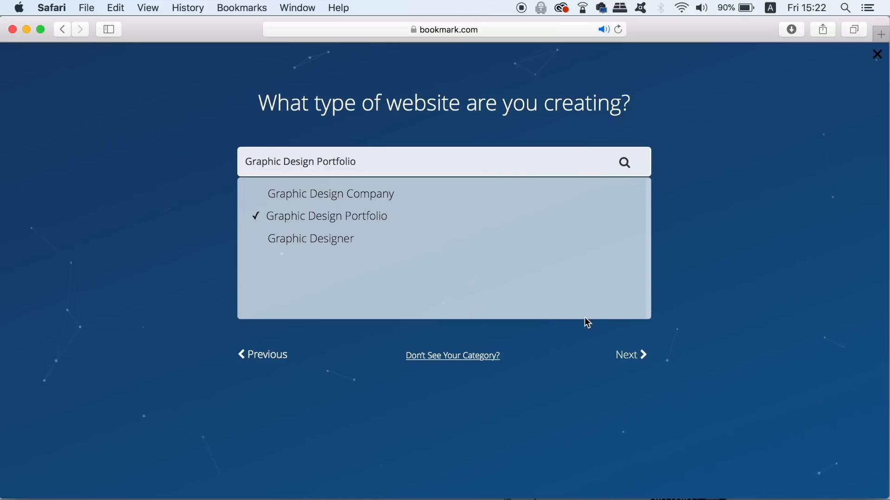
pyautogui.click(628, 355)
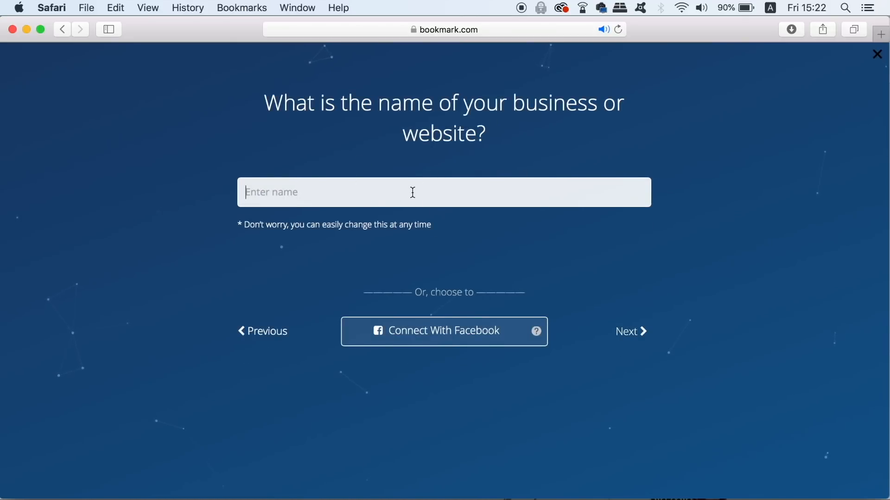
pyautogui.write('JohnDoeGraphics')
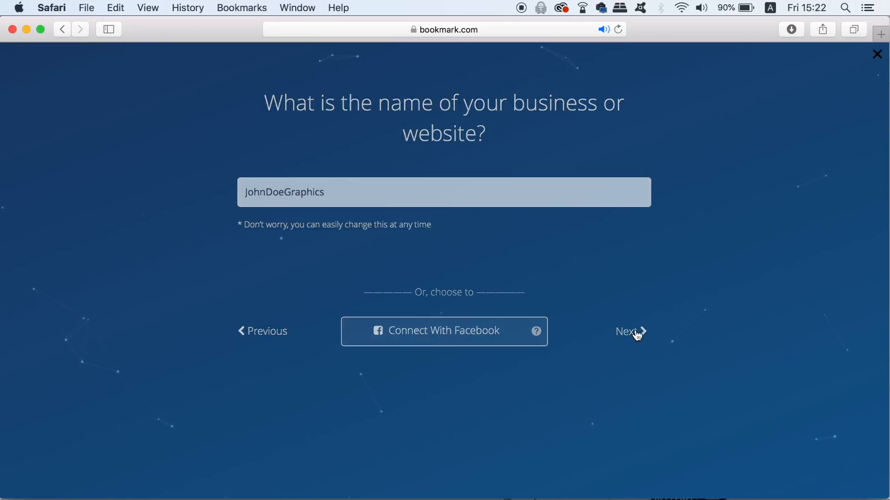
pyautogui.click(630, 331)
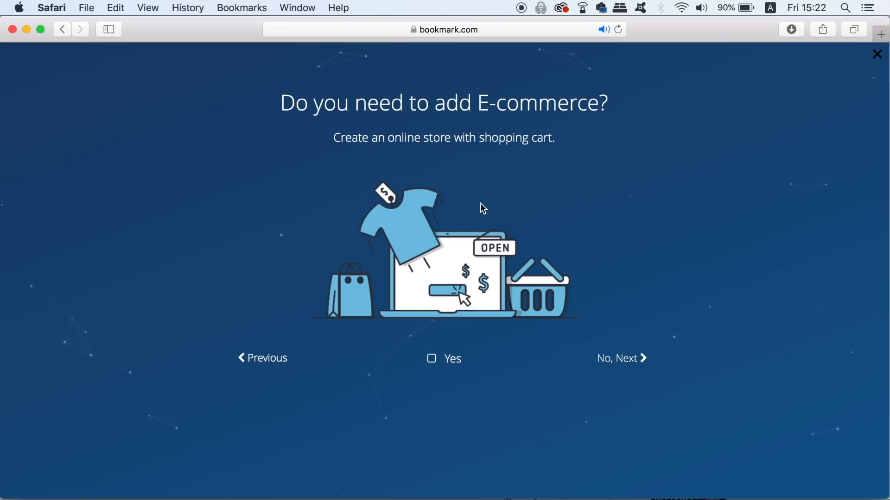
pyautogui.moveTo(561, 241)
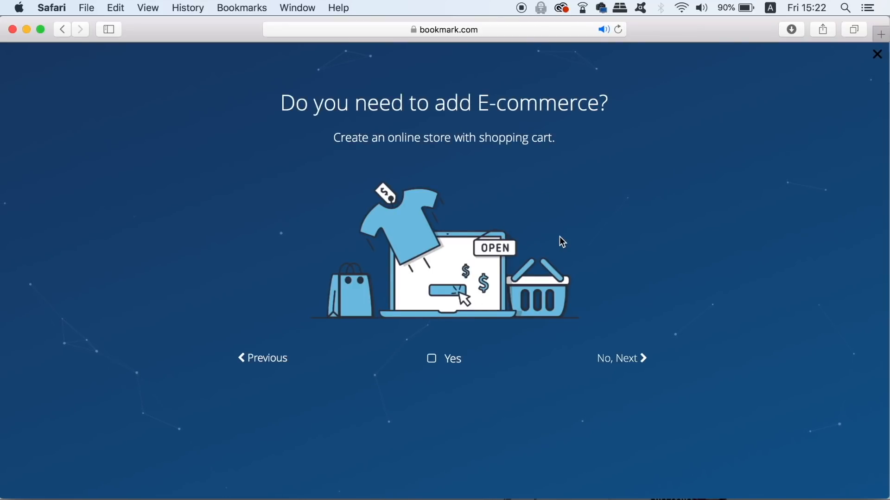
pyautogui.moveTo(565, 369)
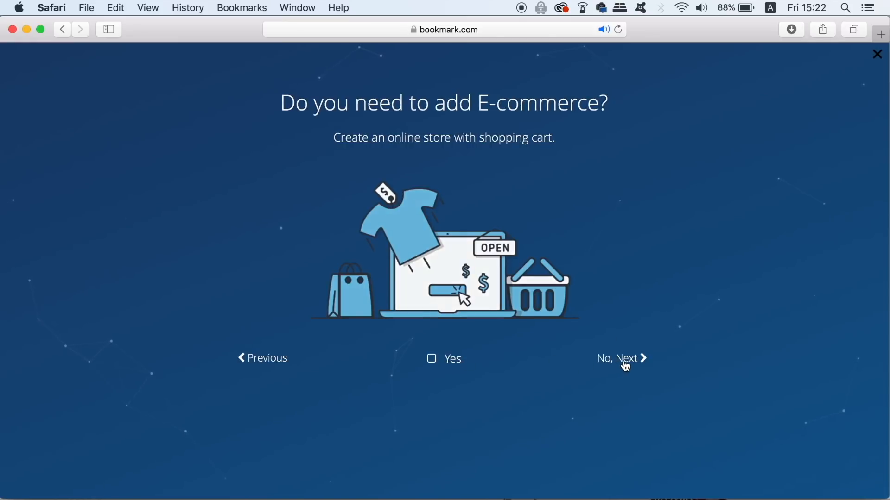
# Decline the online store and existing-site match, and continue with contact details left as the name only.
pyautogui.click(620, 358)
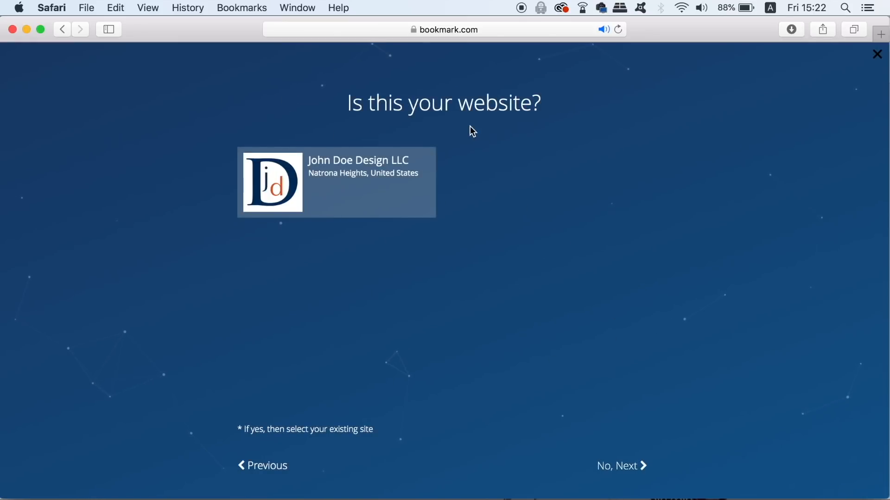
pyautogui.moveTo(622, 463)
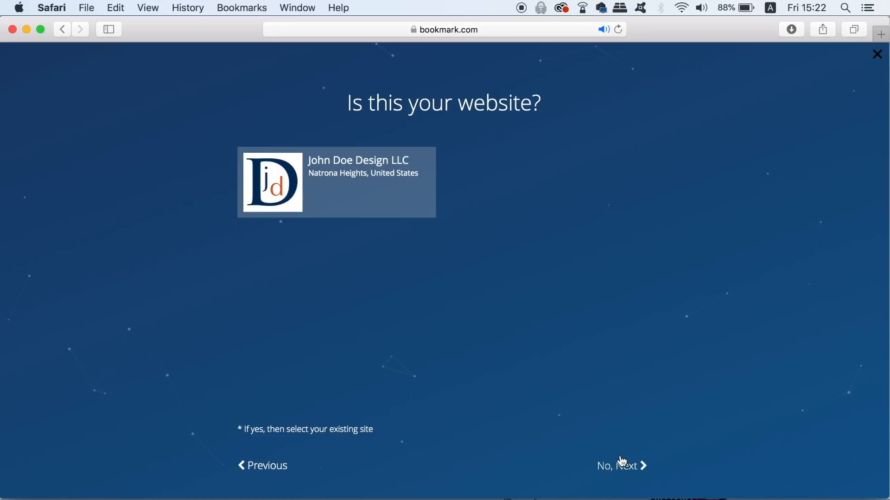
pyautogui.moveTo(626, 473)
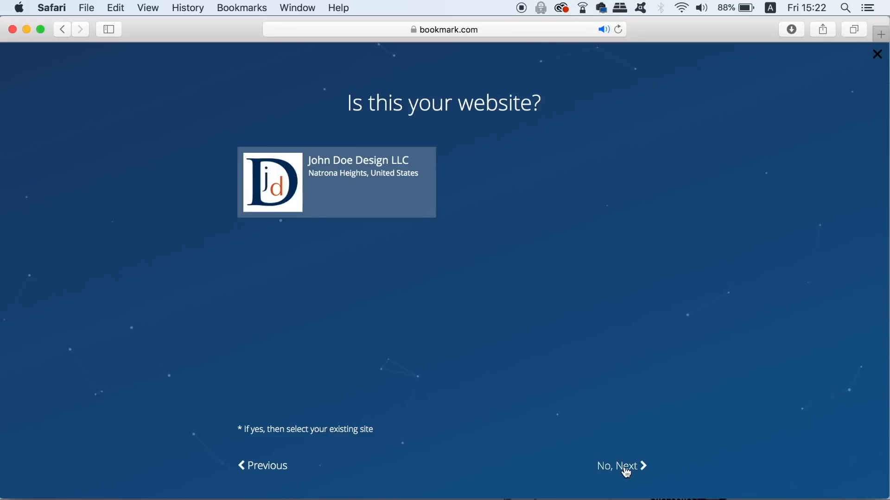
pyautogui.click(621, 466)
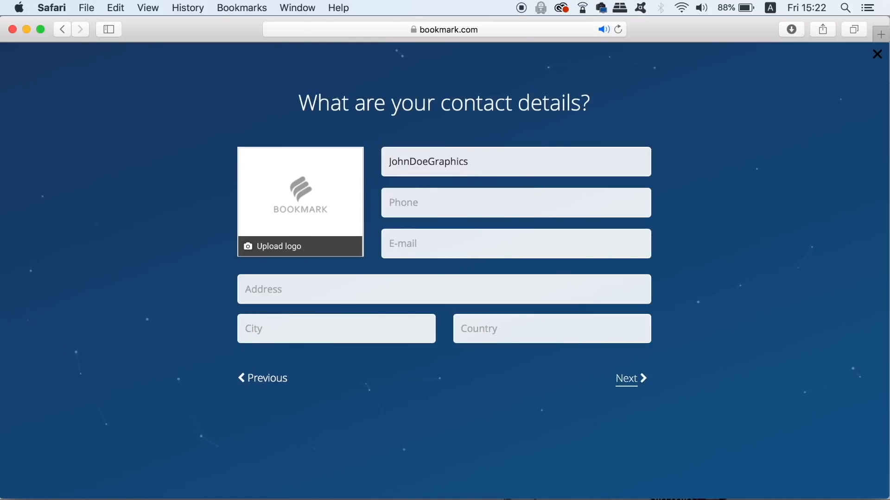
pyautogui.moveTo(554, 270)
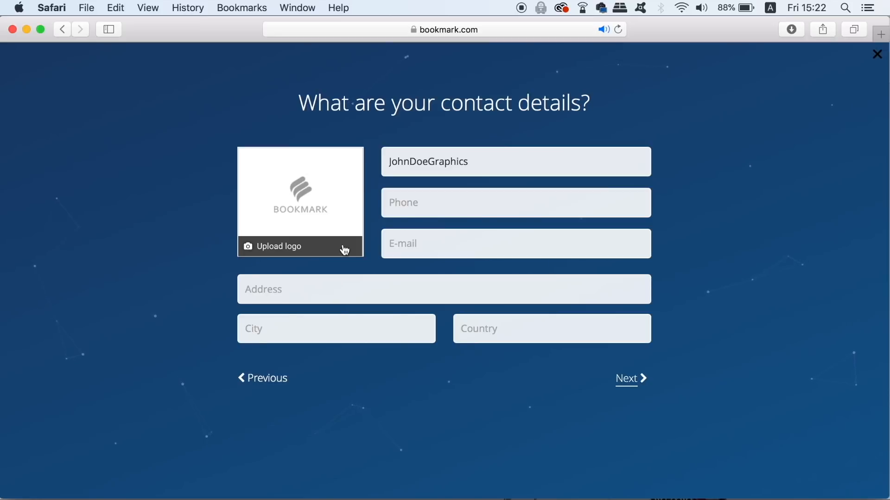
pyautogui.click(300, 246)
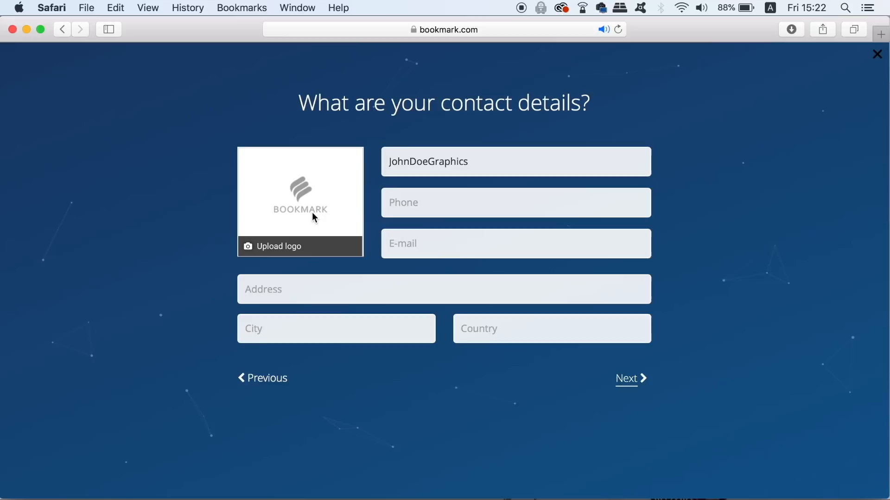
pyautogui.click(626, 379)
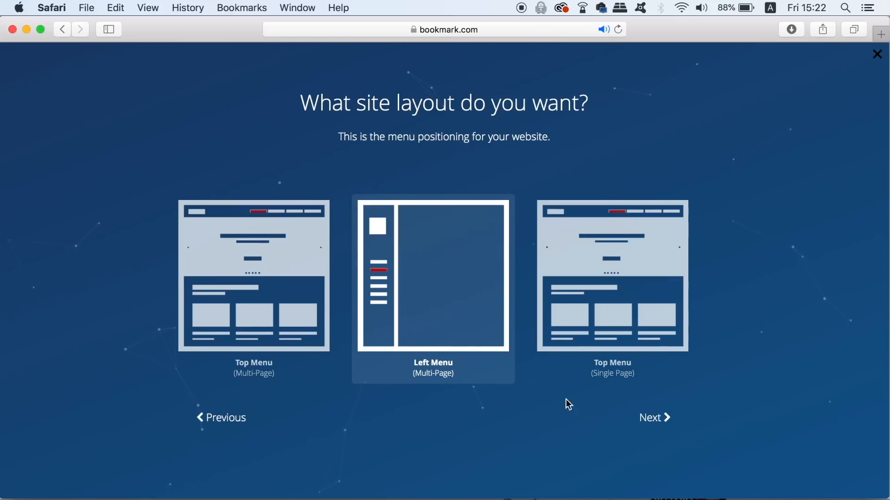
# Pick the Left Menu (Multi-Page) layout, keep the chosen images, select Clean style and create the site.
pyautogui.click(654, 417)
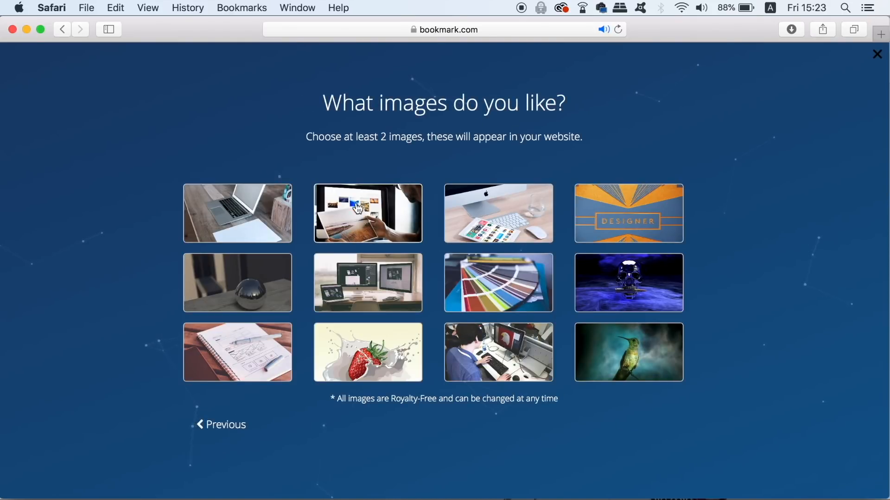
pyautogui.moveTo(150, 335)
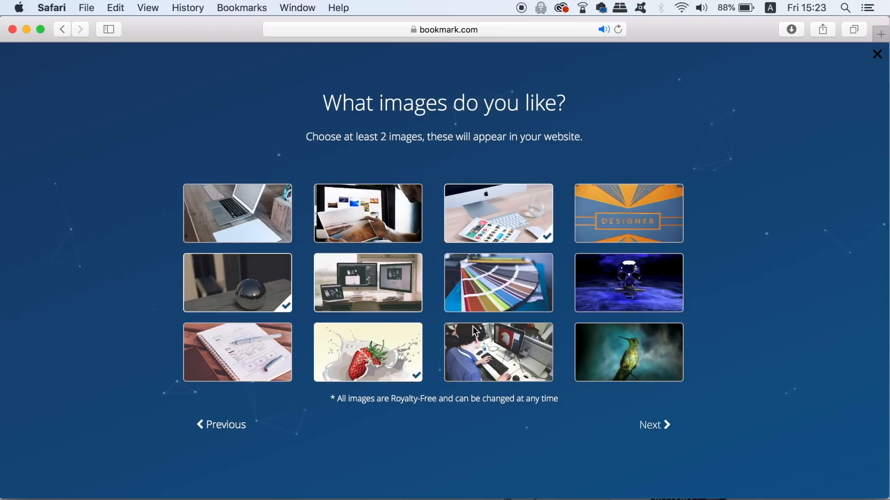
pyautogui.click(649, 424)
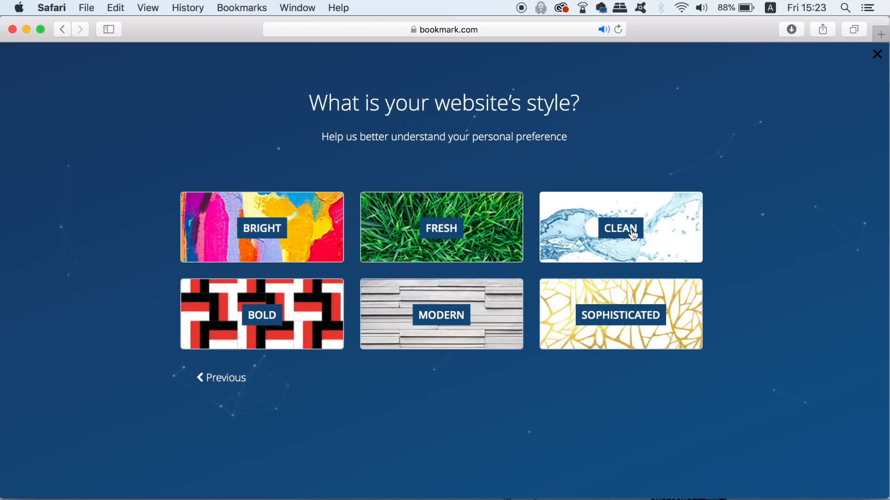
pyautogui.click(620, 228)
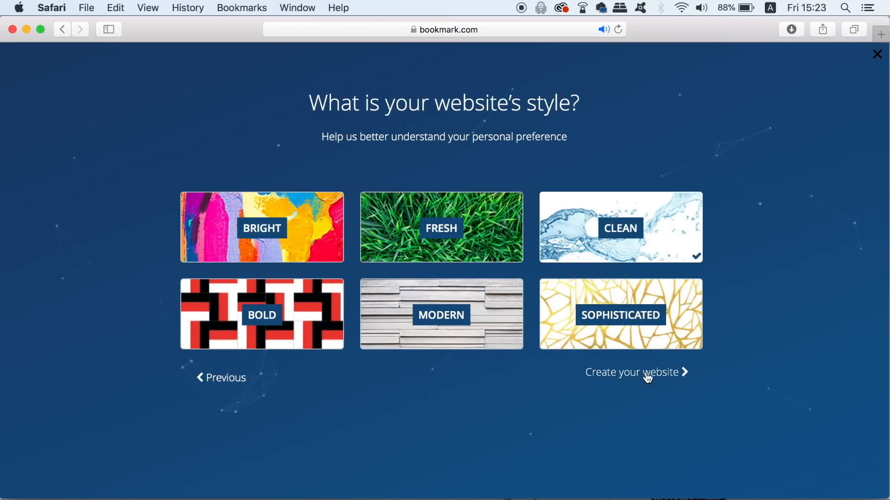
pyautogui.click(647, 373)
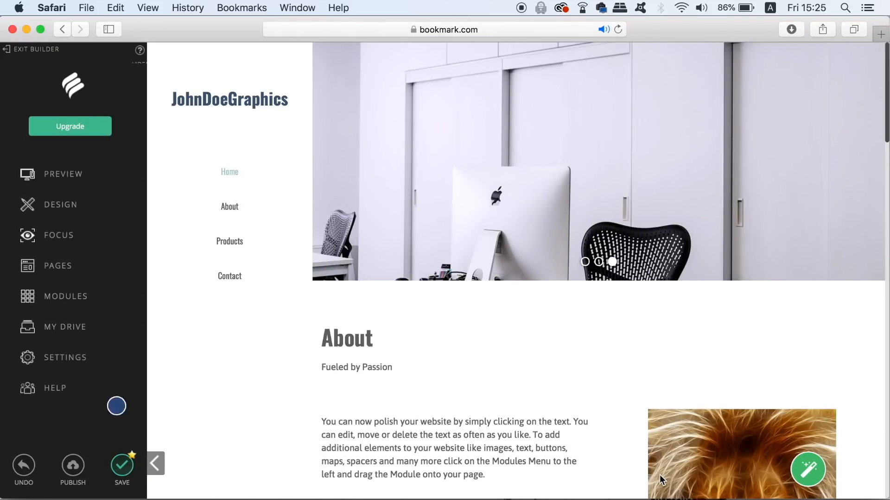
# Close the 'Your website is ready!' notice and exit to the agency dashboard.
pyautogui.click(123, 465)
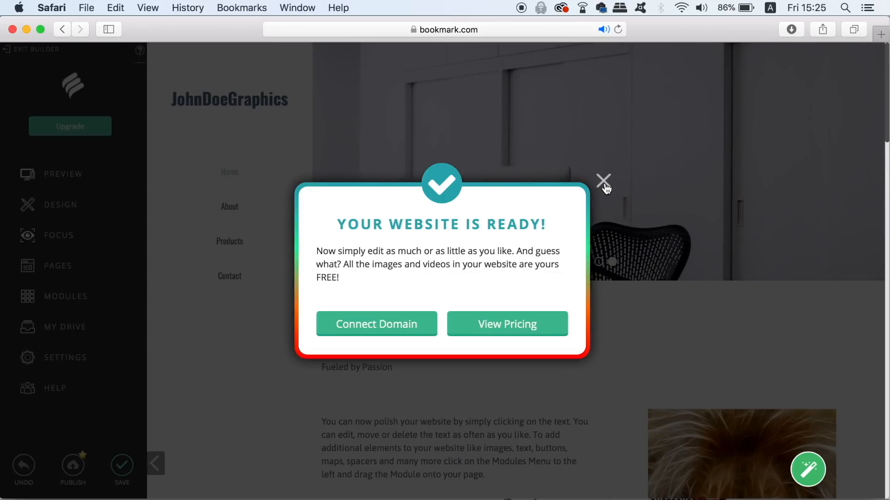
pyautogui.click(603, 179)
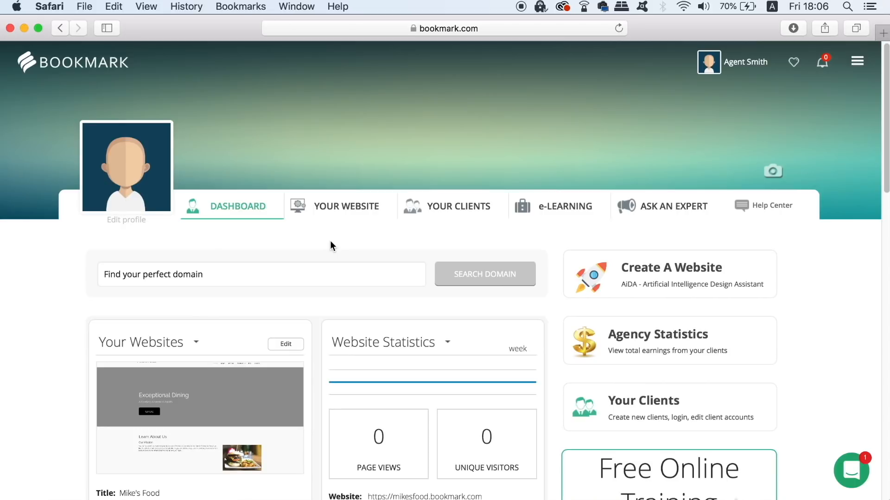
# Find Mike's Food in the Your Website list and start duplicating it.
pyautogui.click(344, 206)
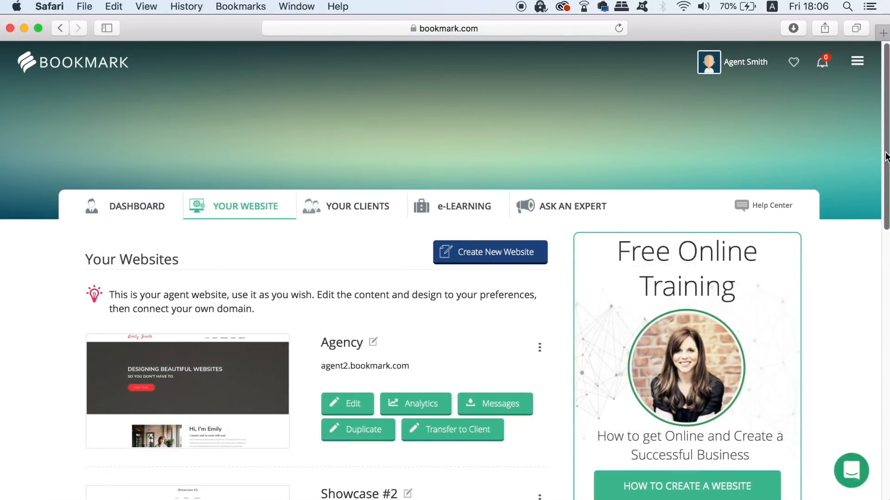
pyautogui.scroll(-3)
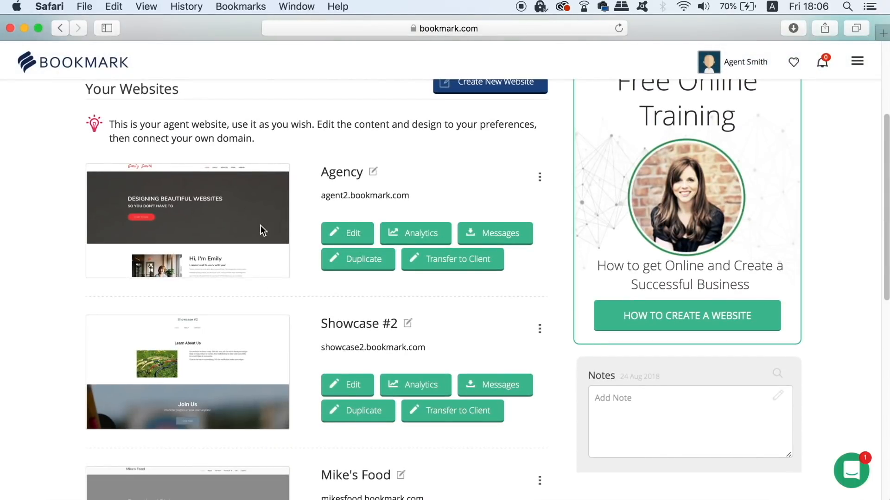
pyautogui.scroll(-3)
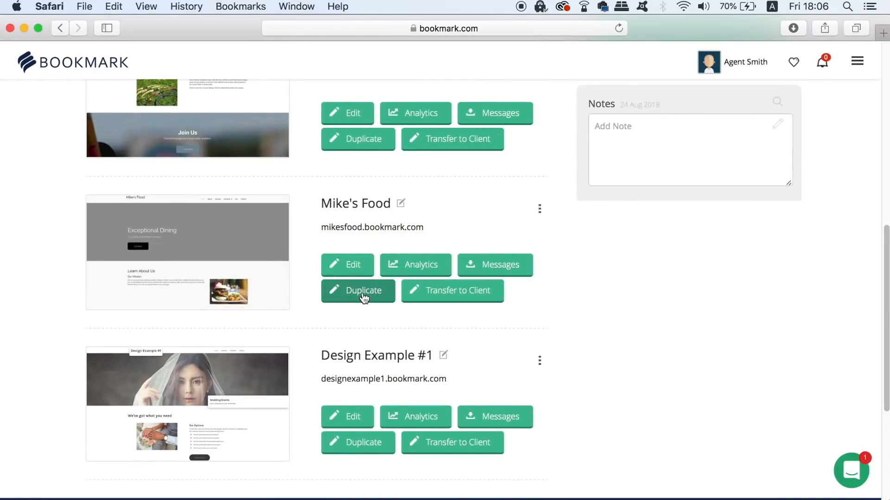
pyautogui.click(358, 290)
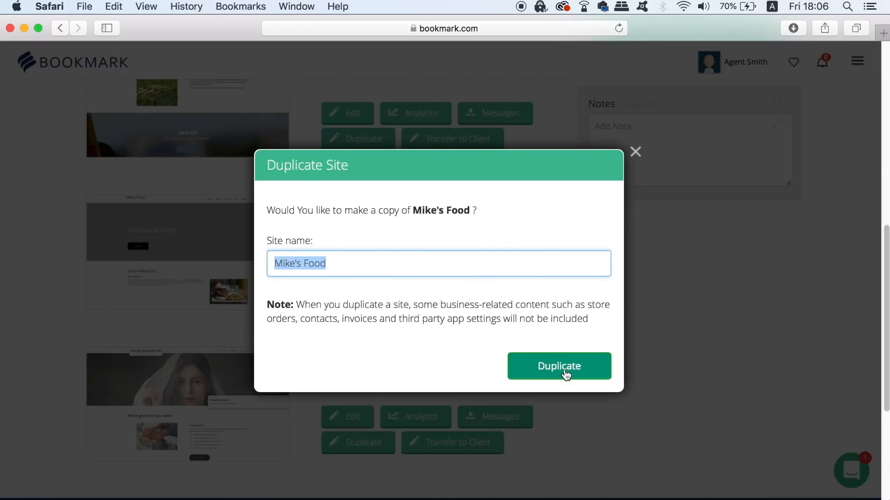
# Confirm the duplicate and locate the unpublished Mike's Food copy at mikesfood1.bookmark.com.
pyautogui.click(560, 367)
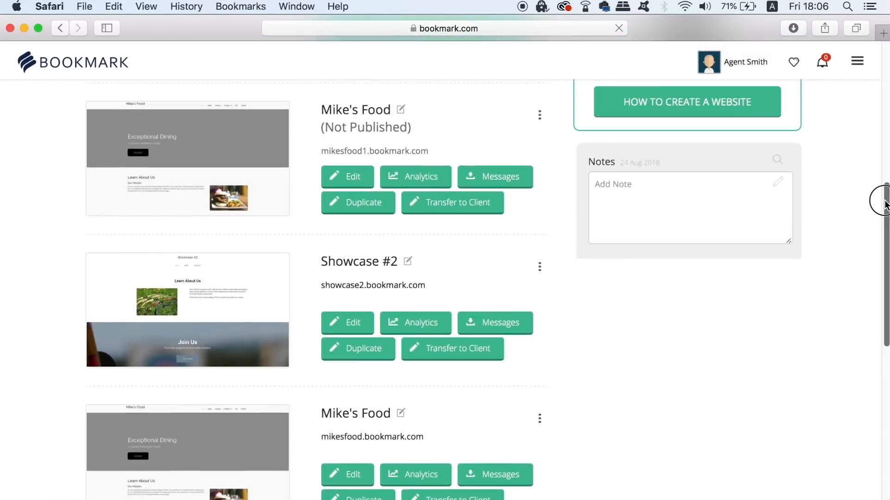
pyautogui.scroll(-3)
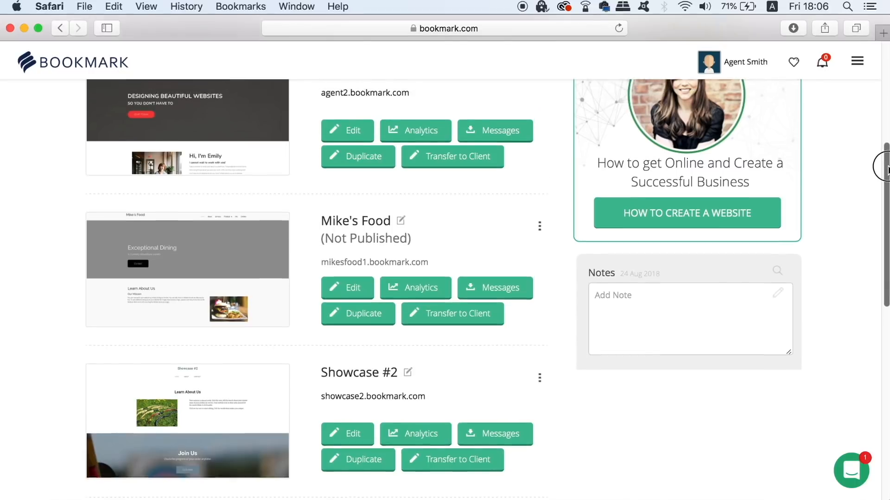
pyautogui.scroll(-3)
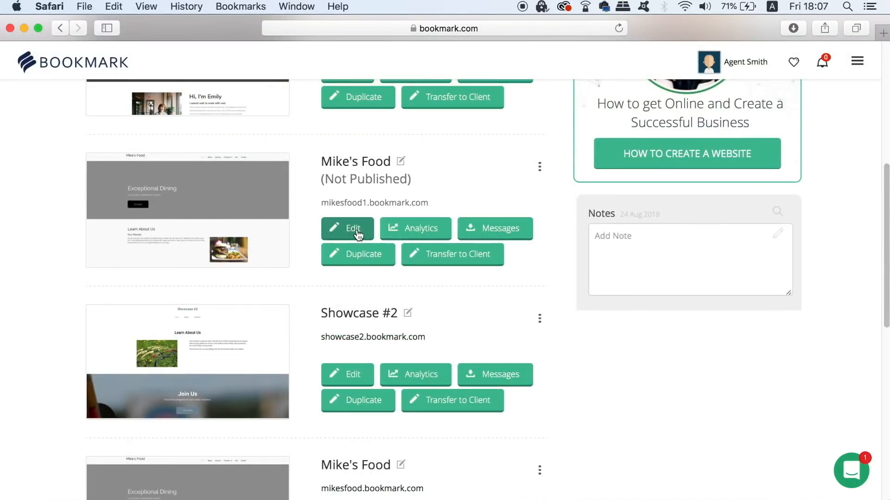